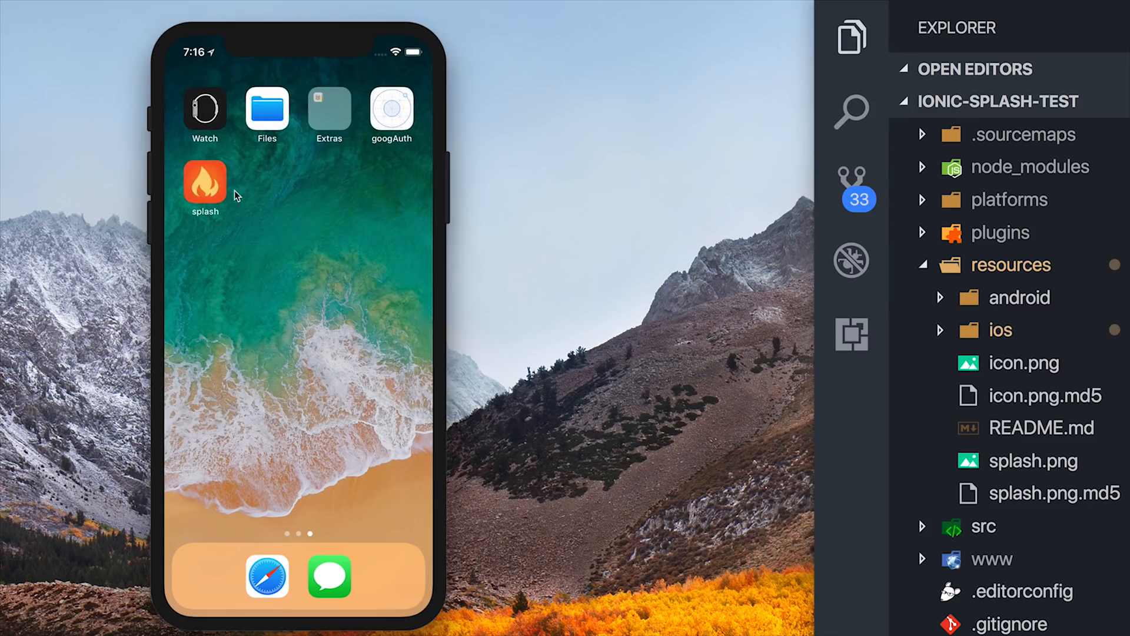
# Step: Launch the splash app and watch the orange flame splash give way to the Menu Starter home page
pyautogui.click(205, 182)
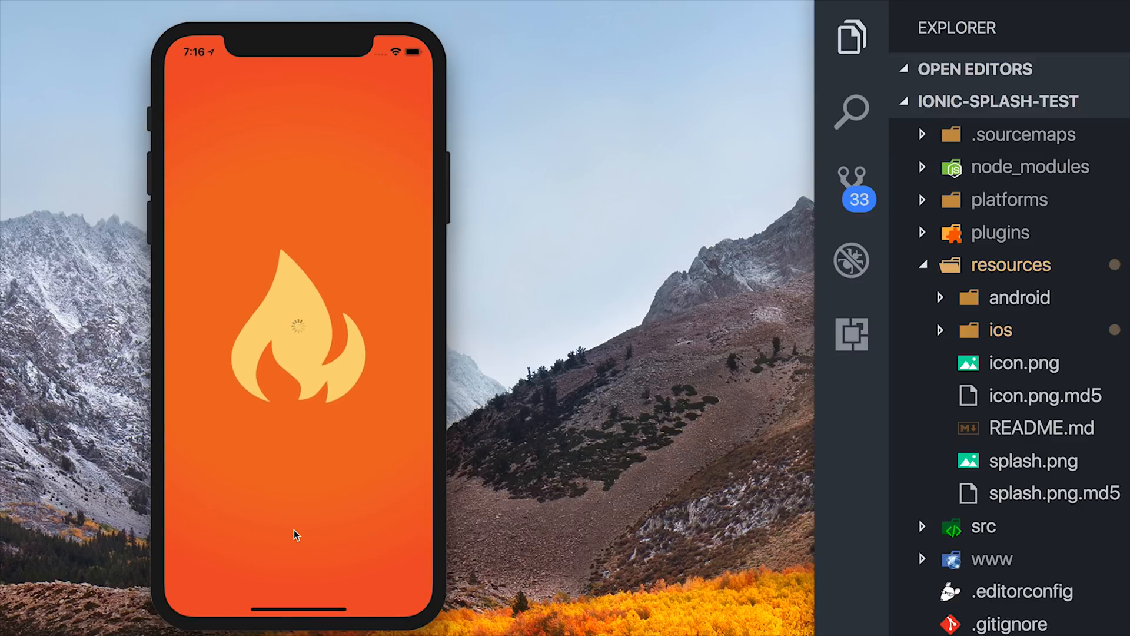
pyautogui.moveTo(364, 252)
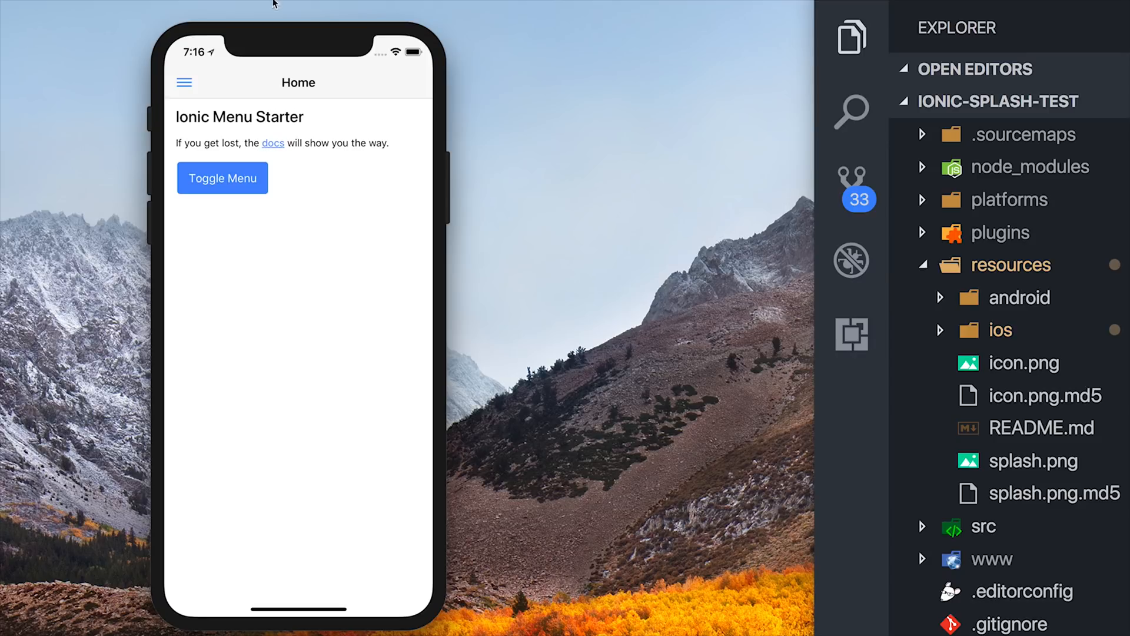
pyautogui.click(222, 178)
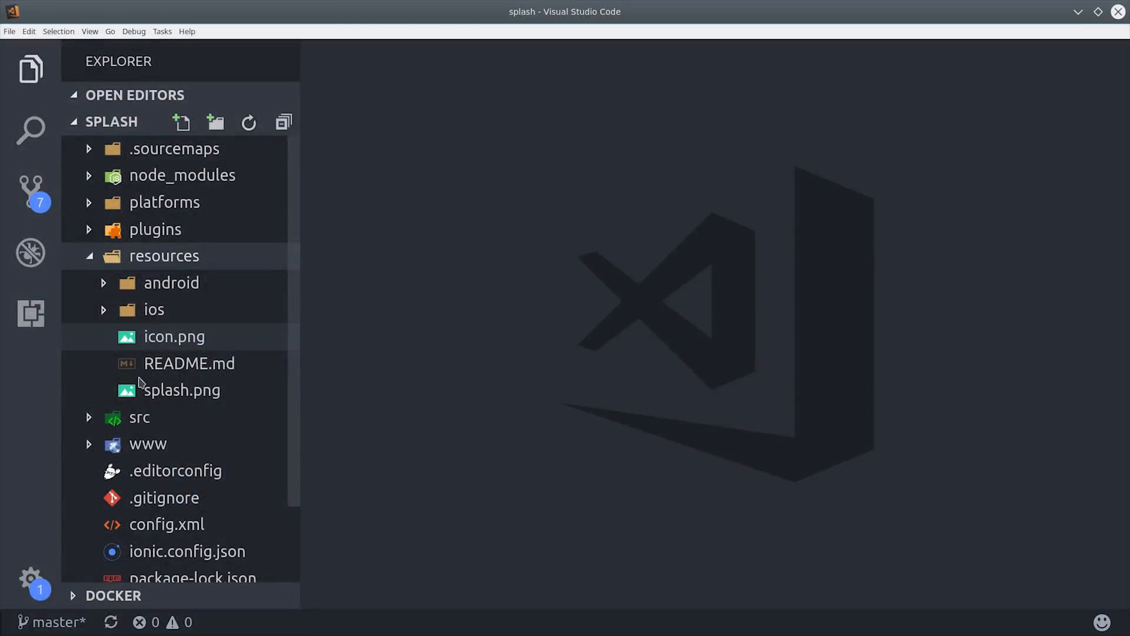
# Step: Replace the old resources images with splash.png and icon.png downloaded from Google Drive
pyautogui.rightClick(182, 390)
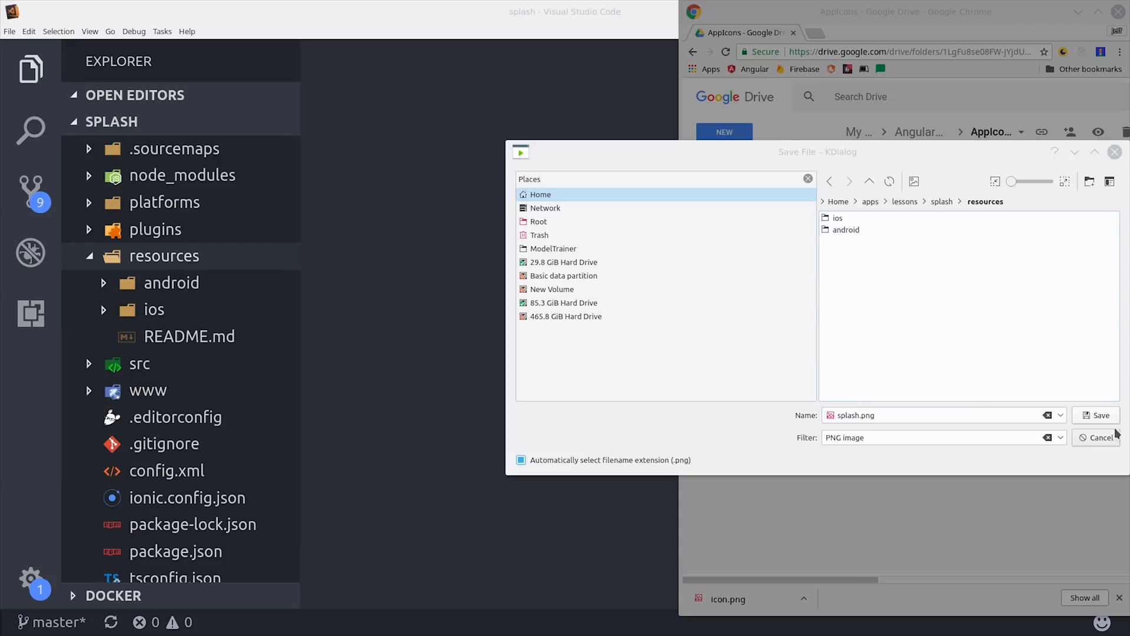
pyautogui.click(1101, 415)
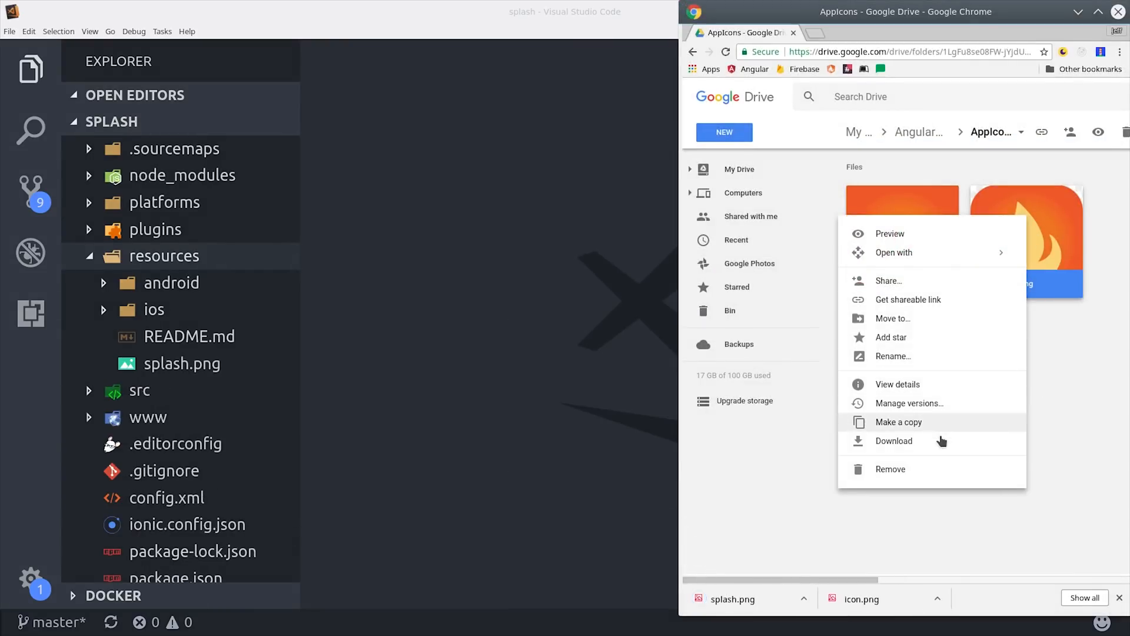
pyautogui.click(894, 440)
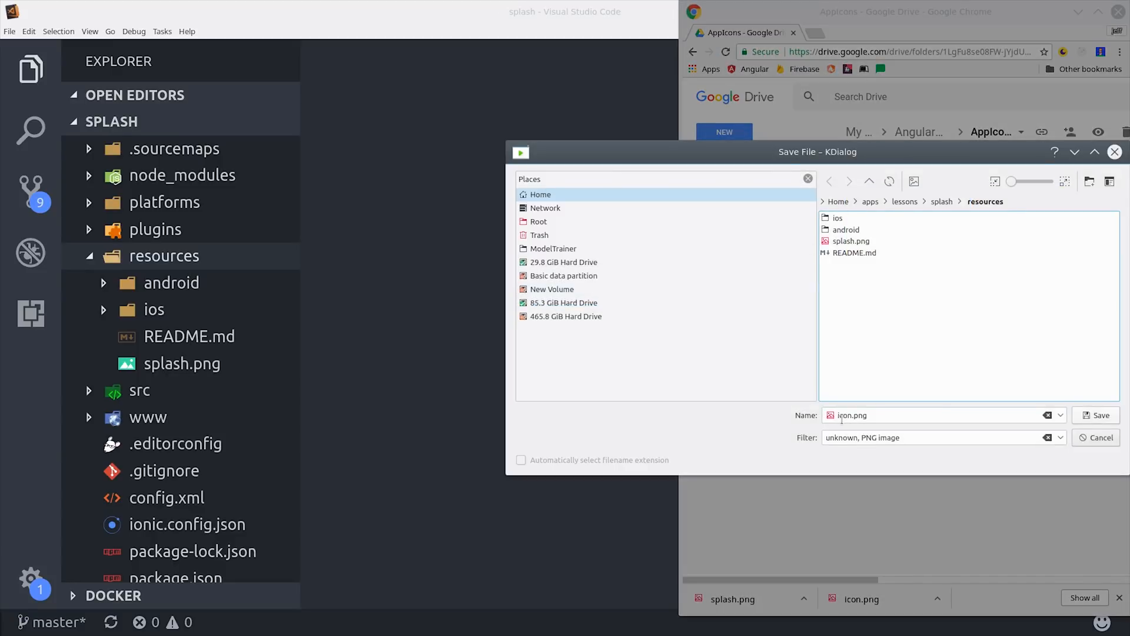
pyautogui.click(1097, 414)
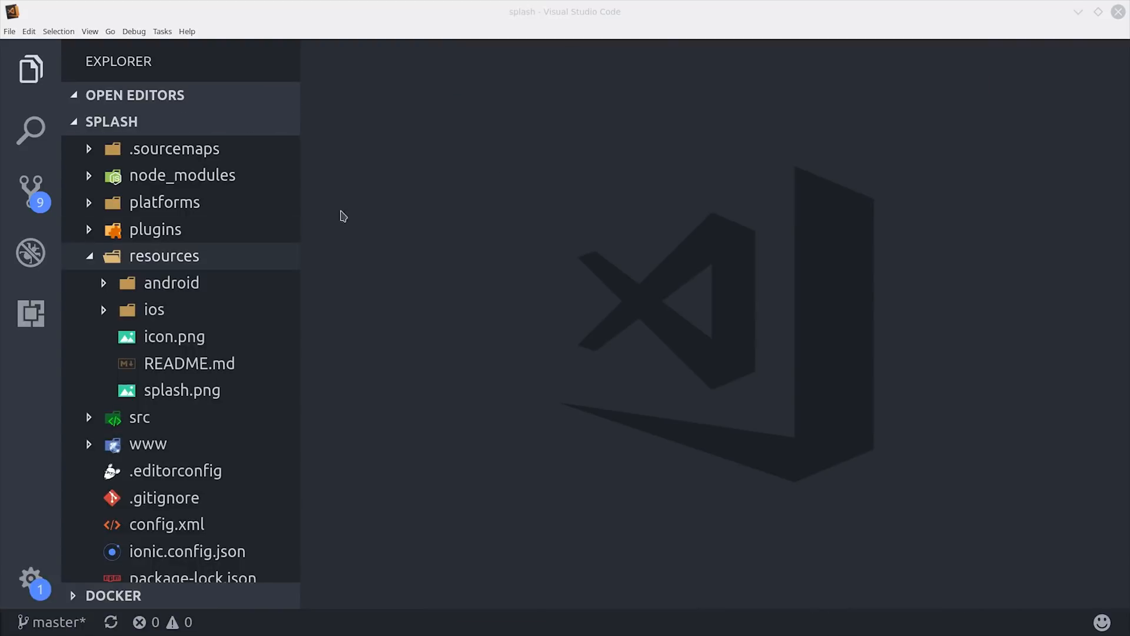
# Step: Run 'ionic cordova resources' in the terminal and expand resources/android to check the generated assets
pyautogui.press('ctrl+`')
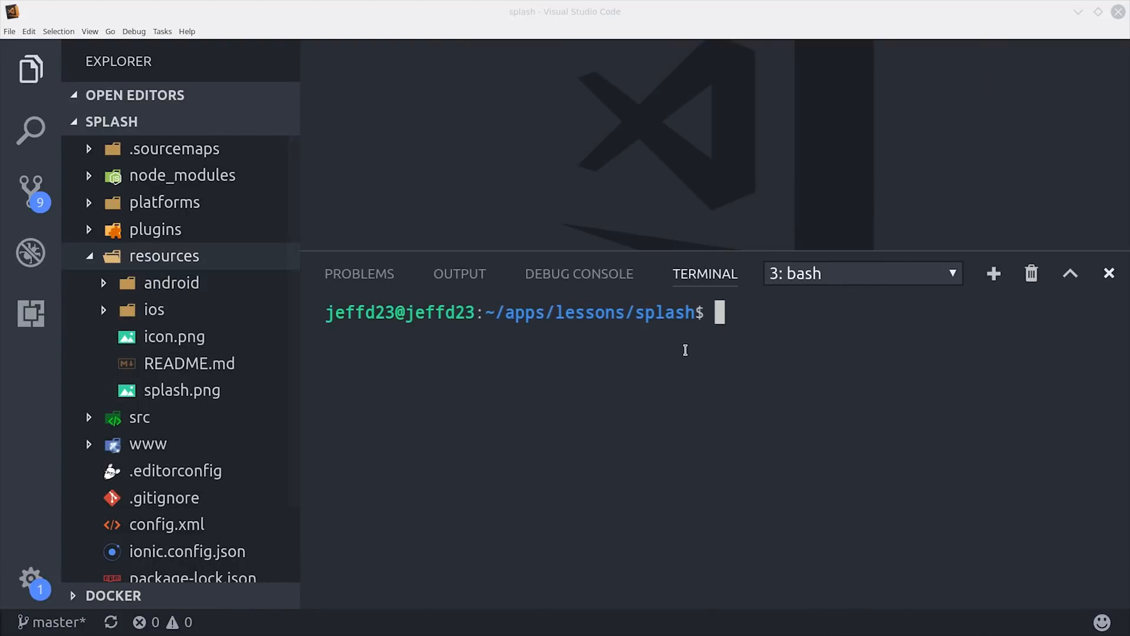
pyautogui.write('ionic cor')
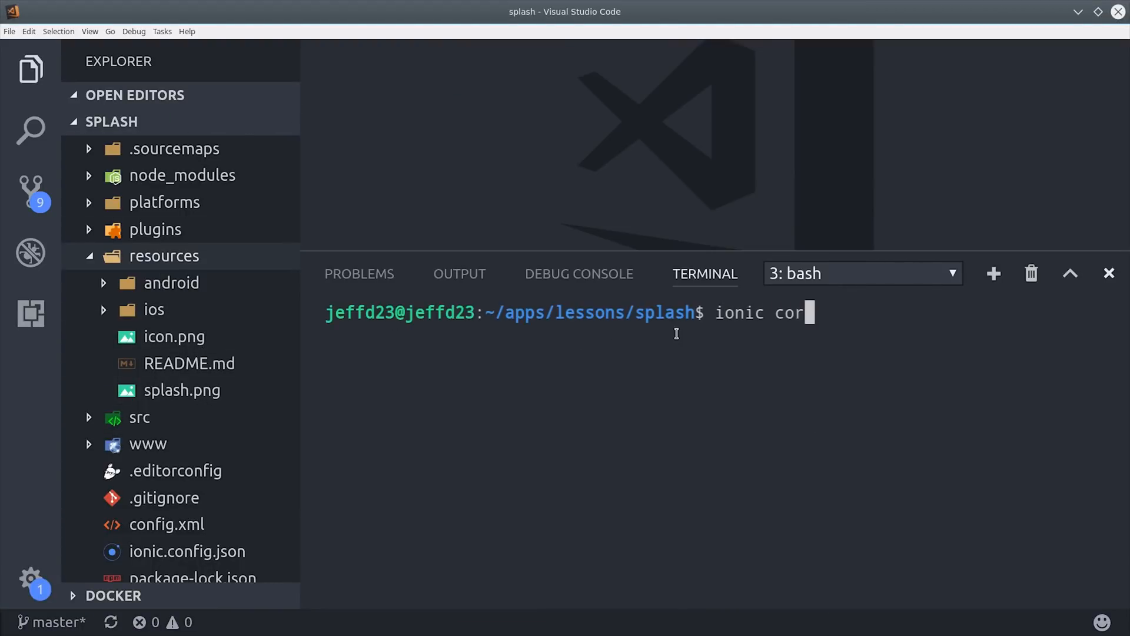
pyautogui.write('dova resp')
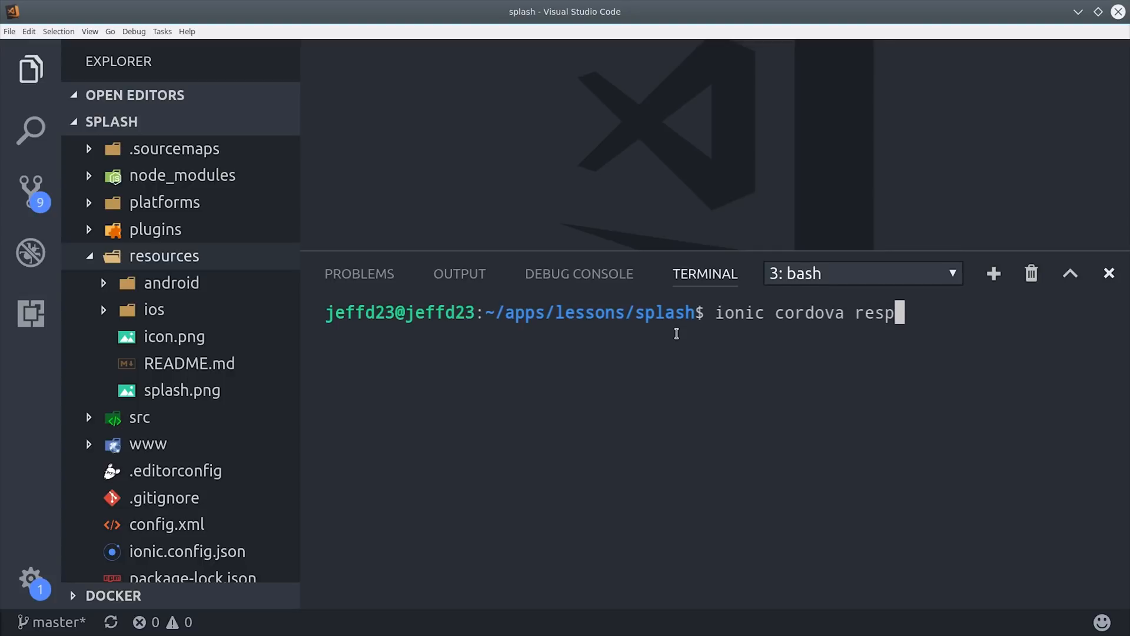
pyautogui.write('ources')
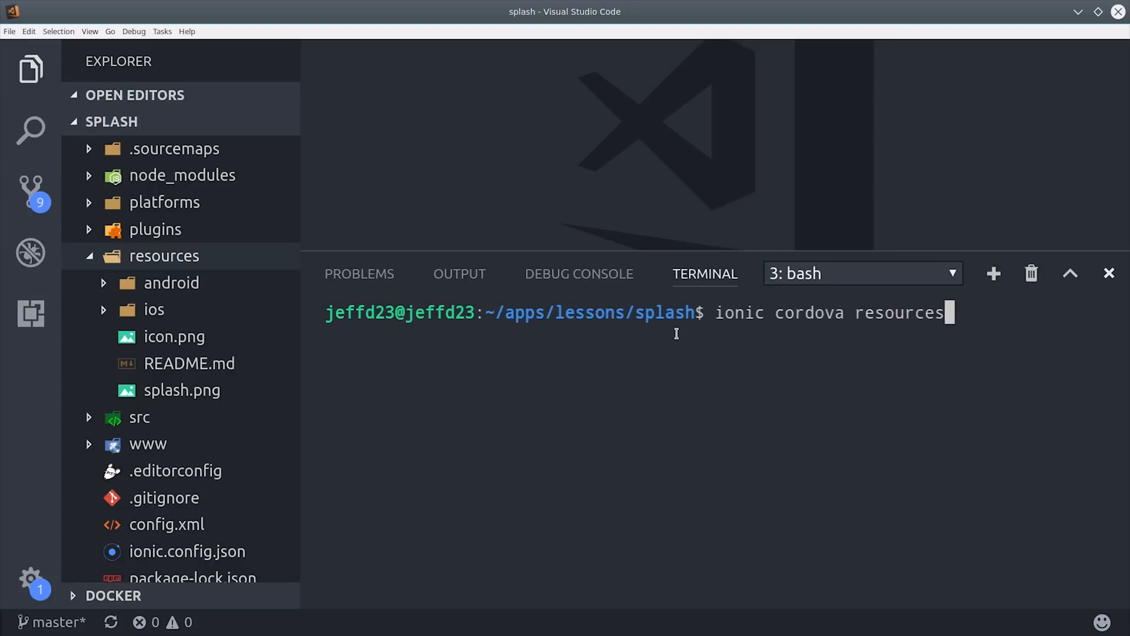
pyautogui.press('Return')
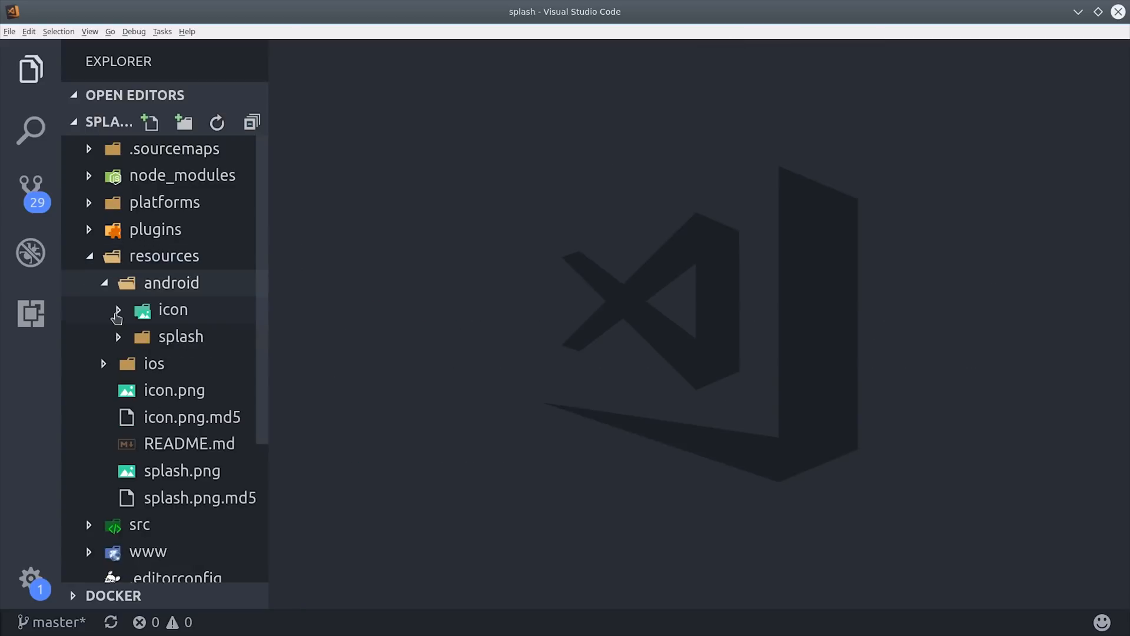
pyautogui.click(117, 318)
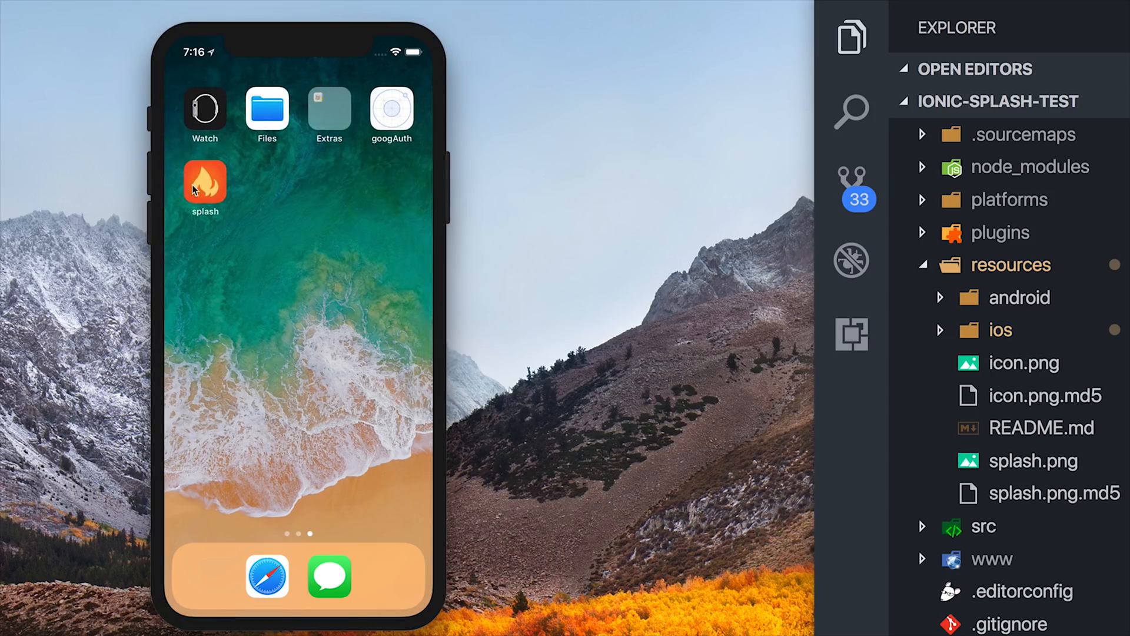
# Step: Relaunch the splash app from its new flame icon on the simulator home screen
pyautogui.click(205, 182)
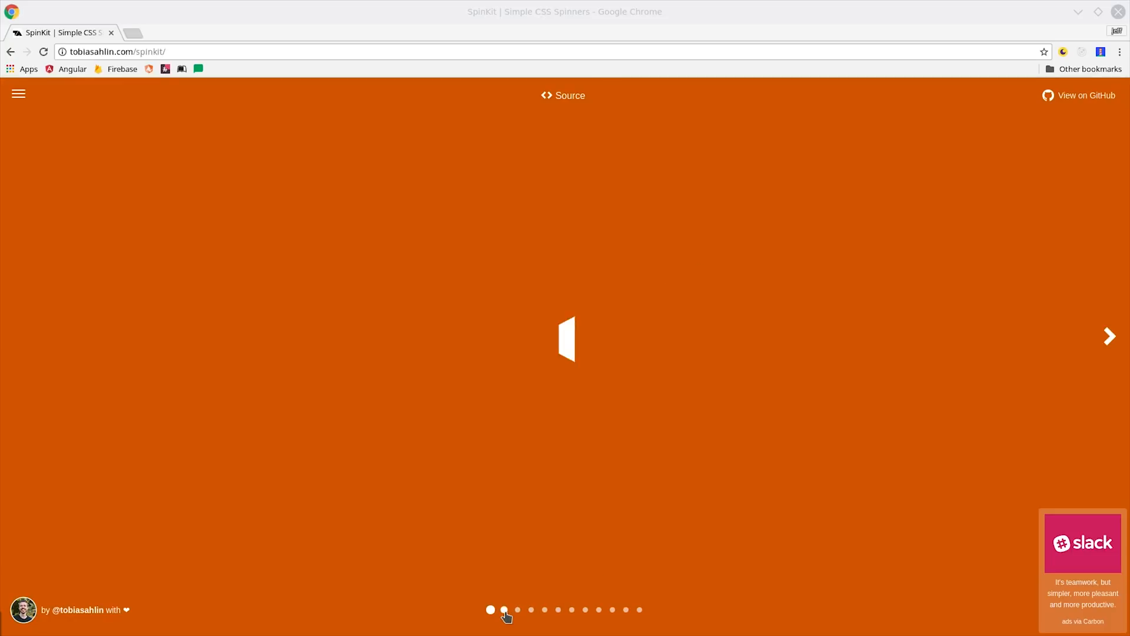
# Step: Page through SpinKit spinner examples, then scroll down to the loading.io spinner builder
pyautogui.click(518, 610)
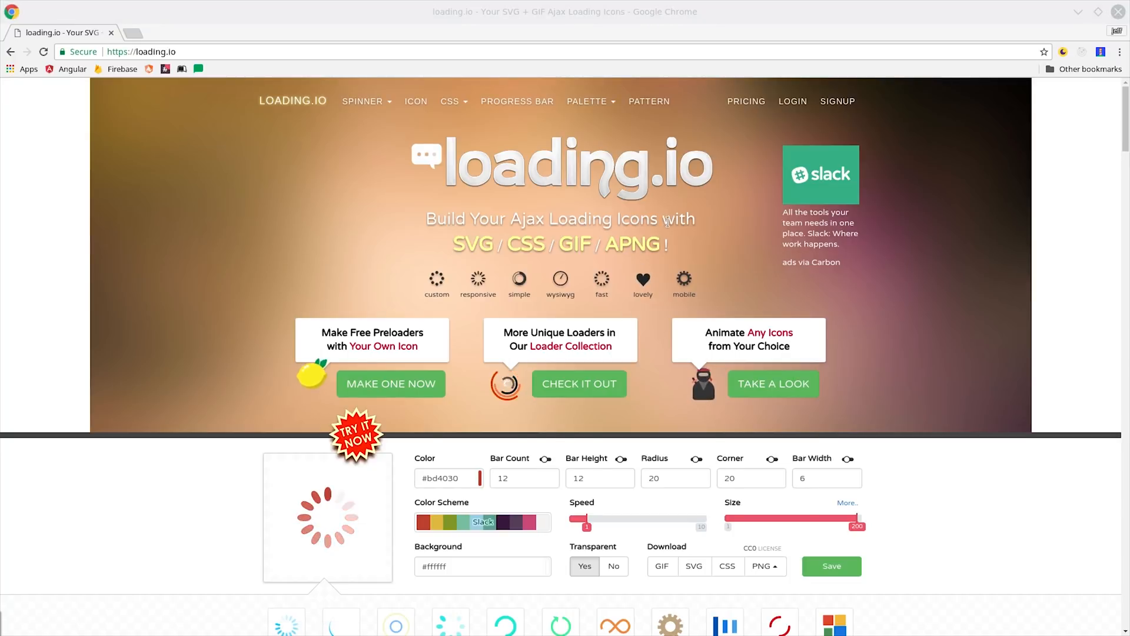
pyautogui.scroll(-3)
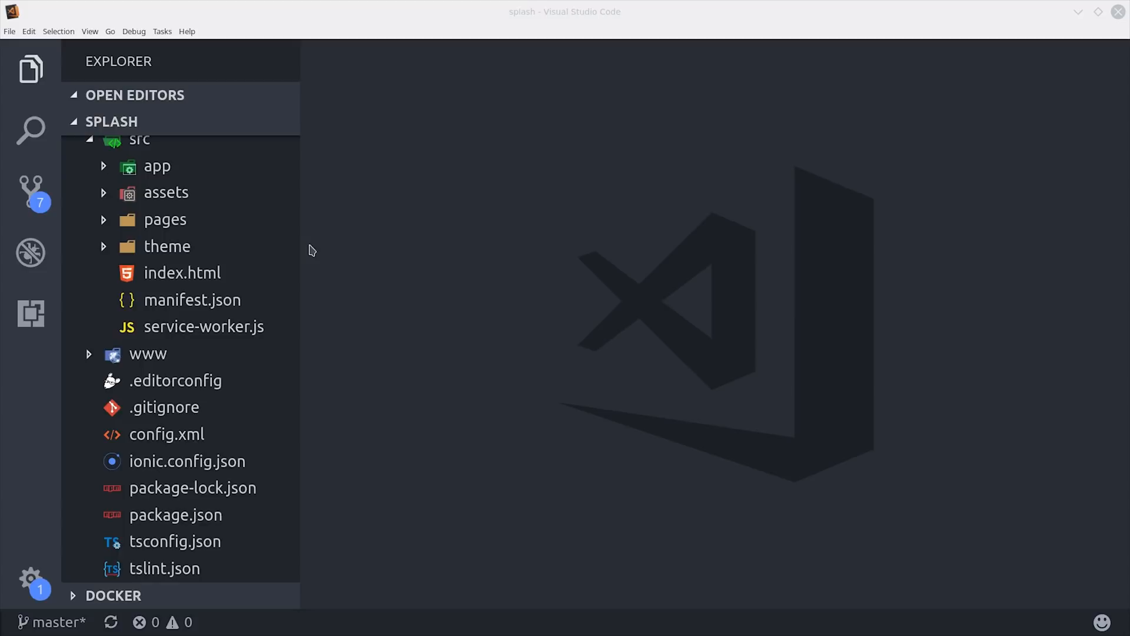
# Step: Open config.xml and select its Splash preference lines 18–23
pyautogui.click(166, 434)
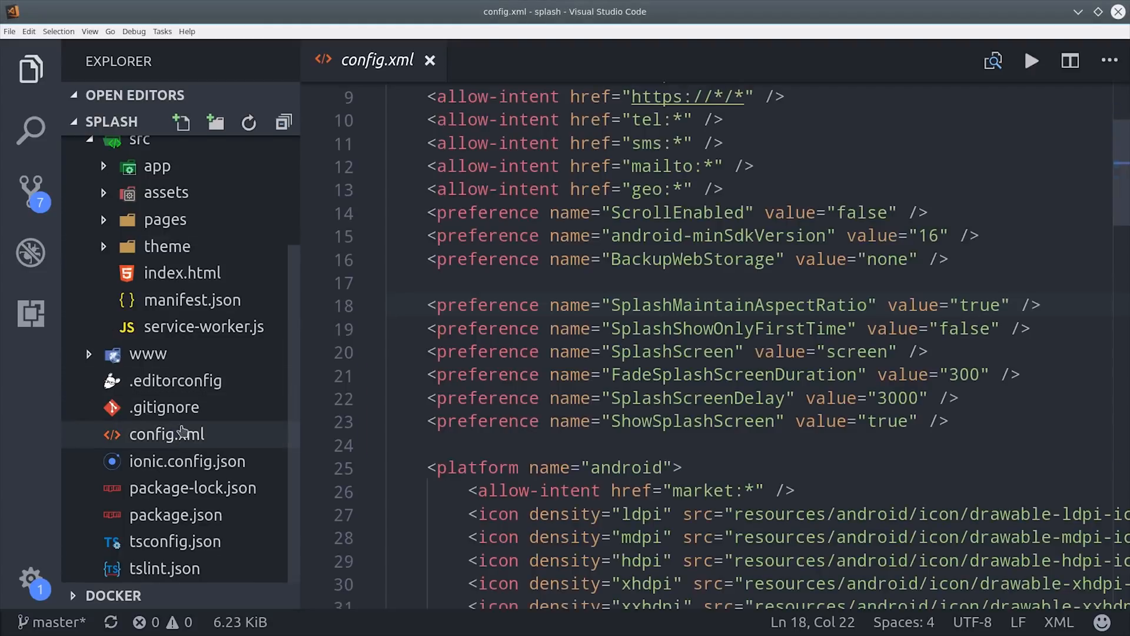
pyautogui.click(550, 304)
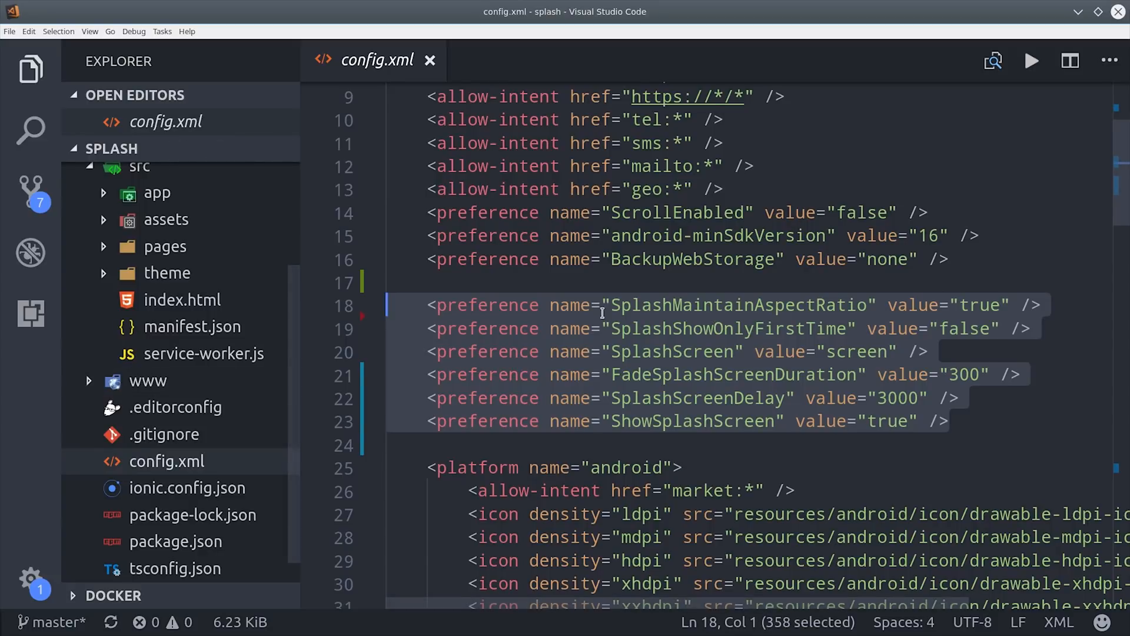
pyautogui.click(710, 352)
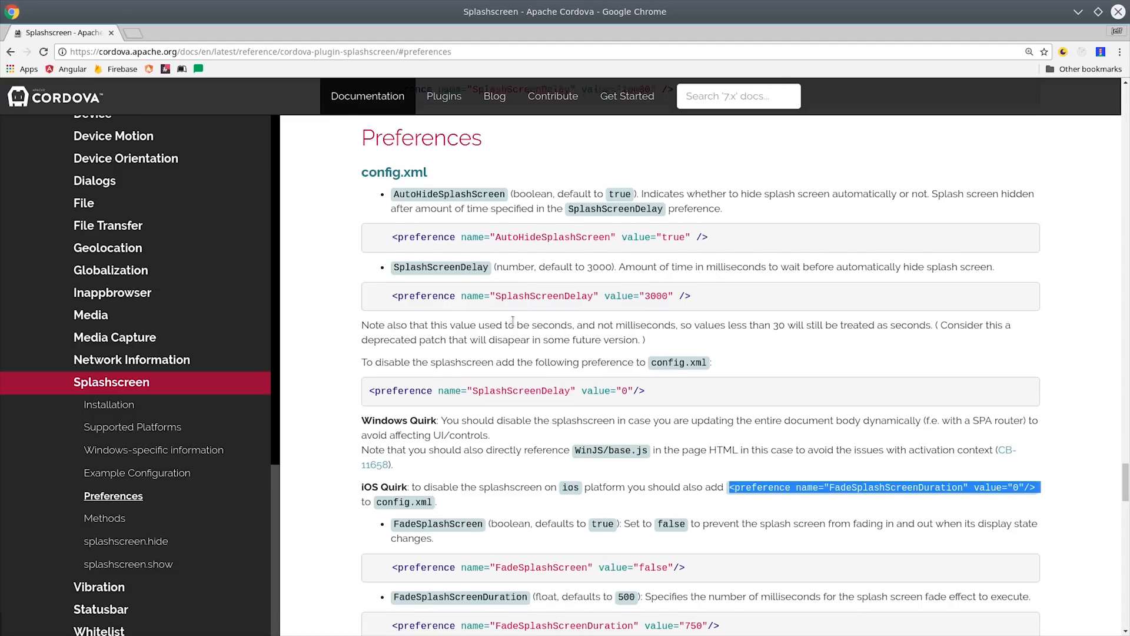
pyautogui.scroll(-3)
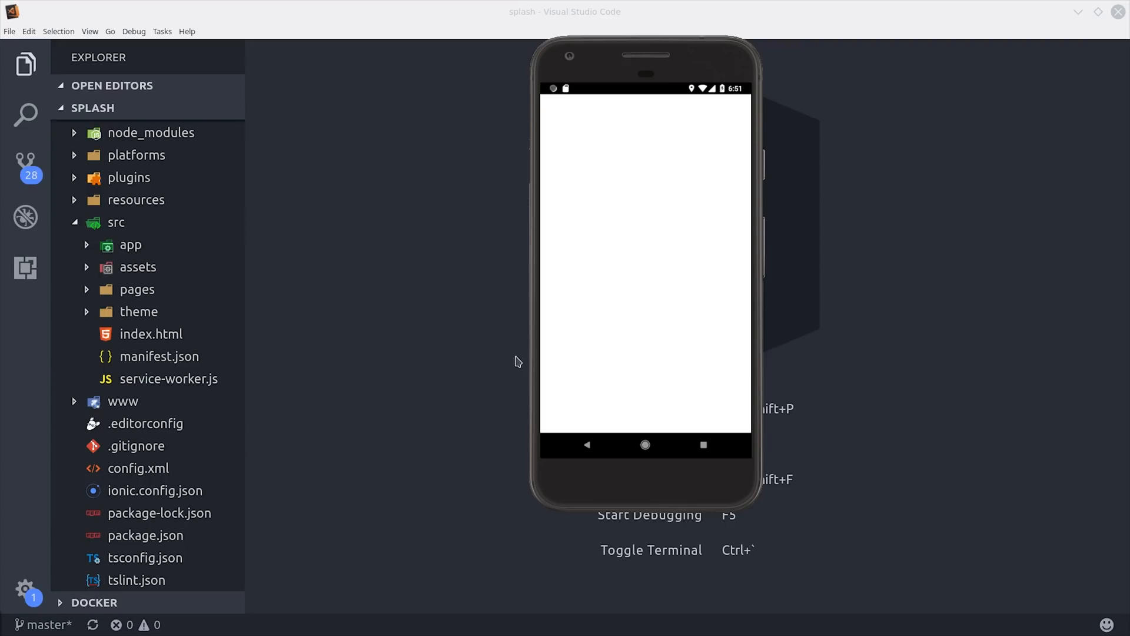
pyautogui.moveTo(490, 476)
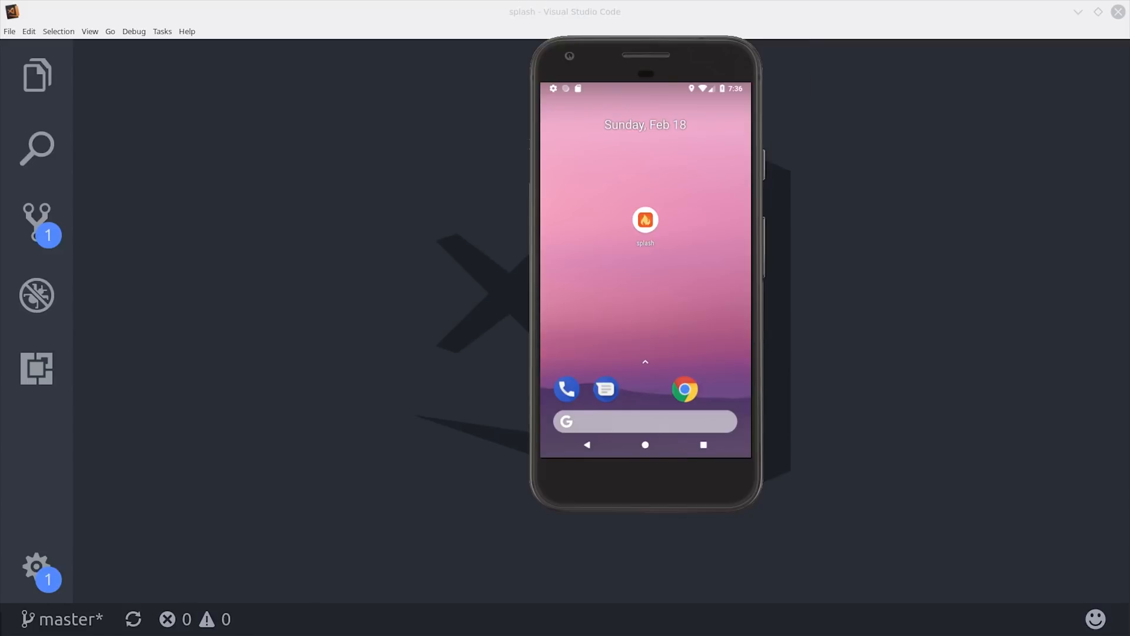
pyautogui.moveTo(655, 225)
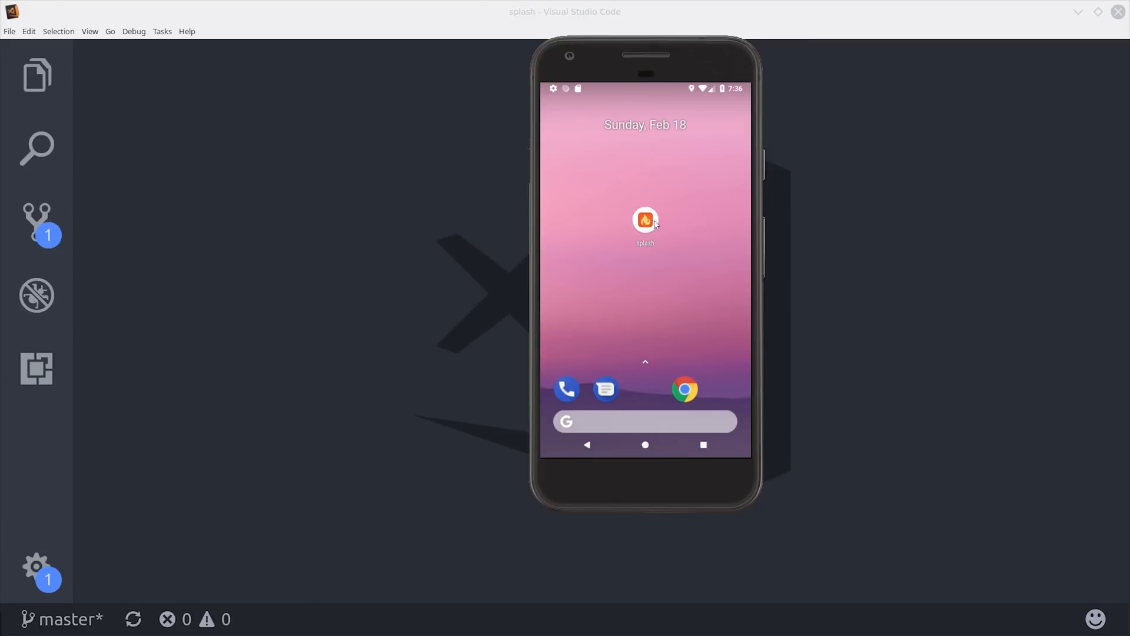
# Step: Launch the splash app from the Android emulator home screen
pyautogui.click(645, 219)
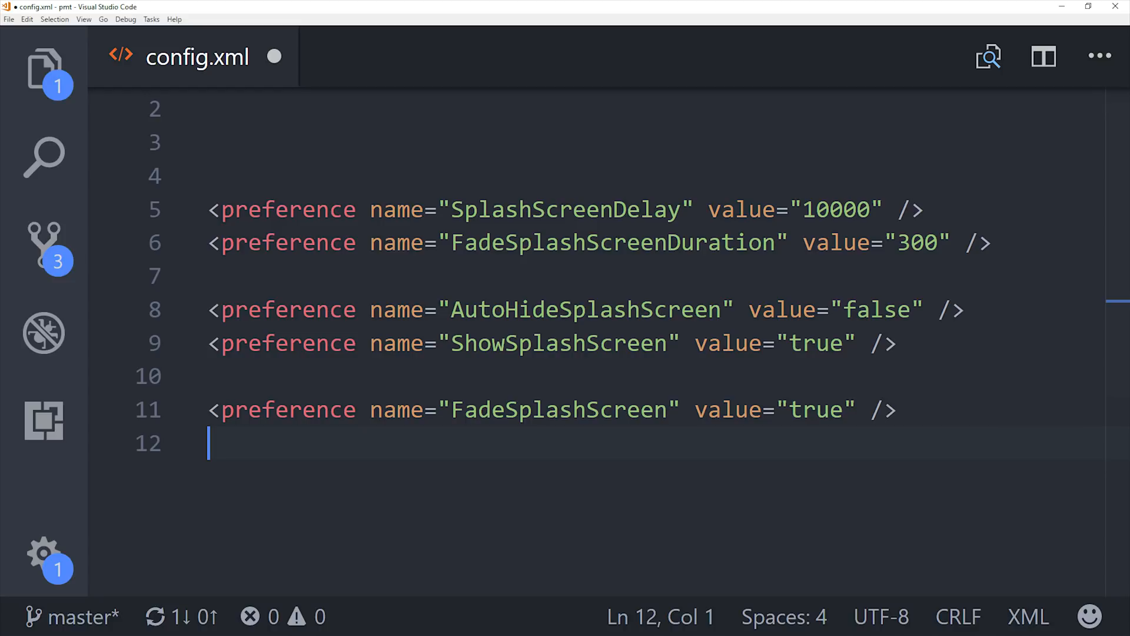
# Step: Switch to app.component.ts, where initializeApp calls this.splashScreen.hide()
pyautogui.click(380, 65)
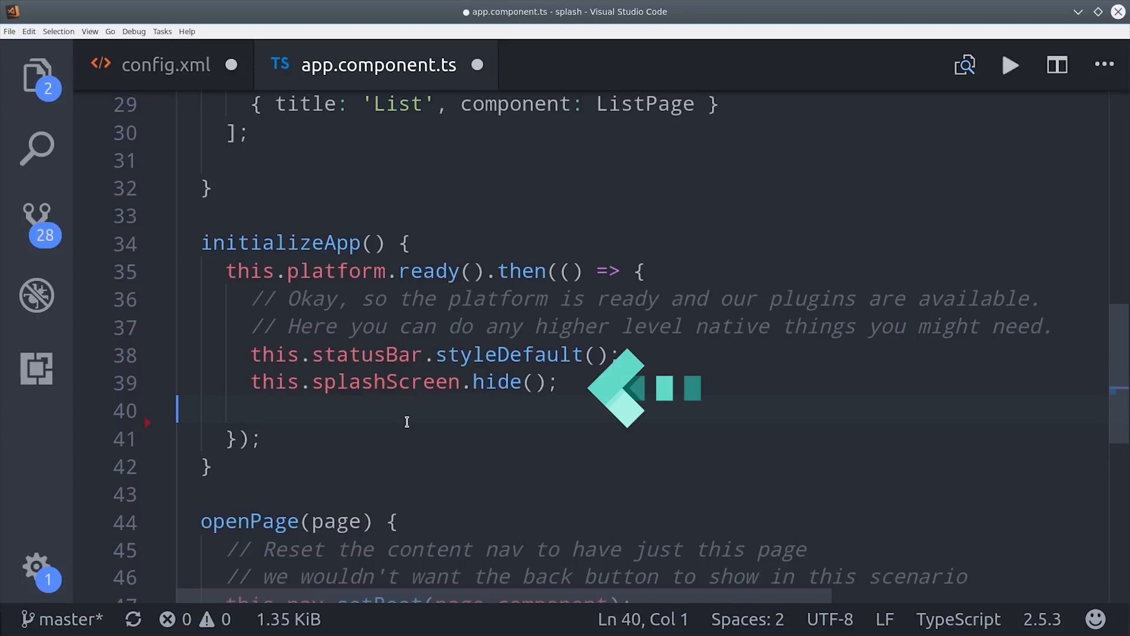
# Step: Import timer from 'rxjs/observable/timer' and add a showSplash = true property
pyautogui.scroll(3)
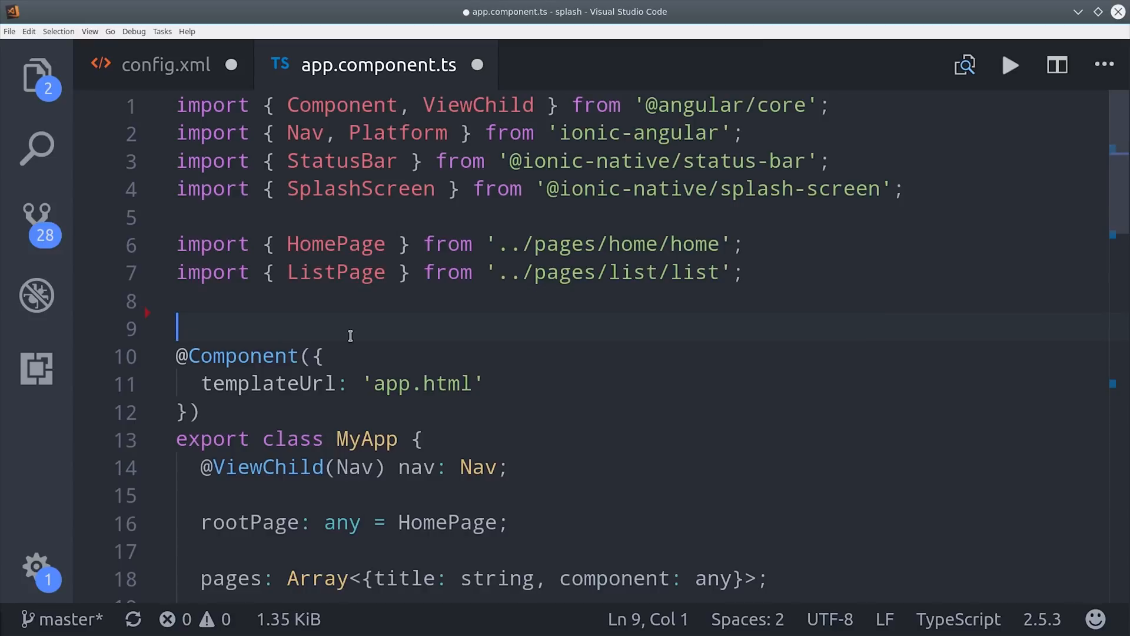
pyautogui.write("import { timer } from 'rxjs/observable/timer';")
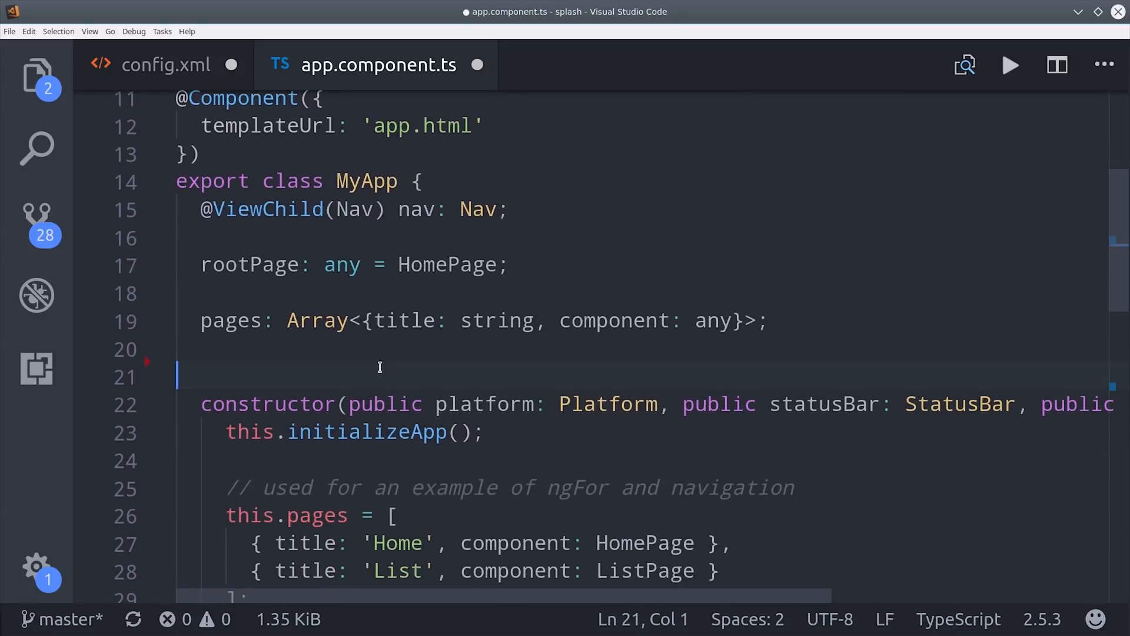
pyautogui.write('showSplash')
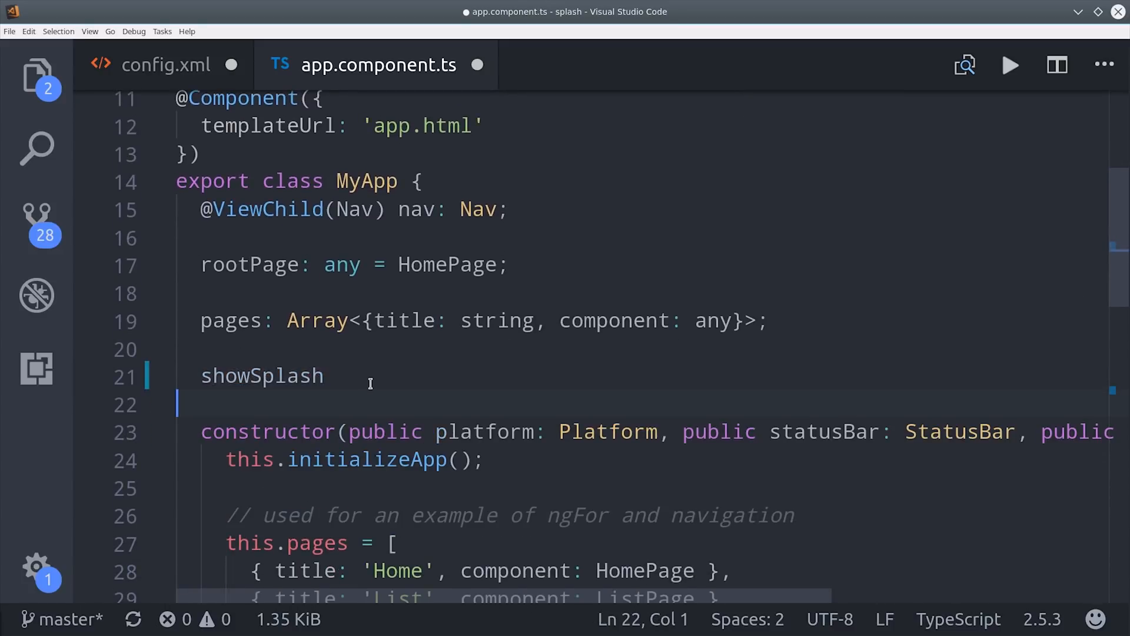
pyautogui.write('= true;')
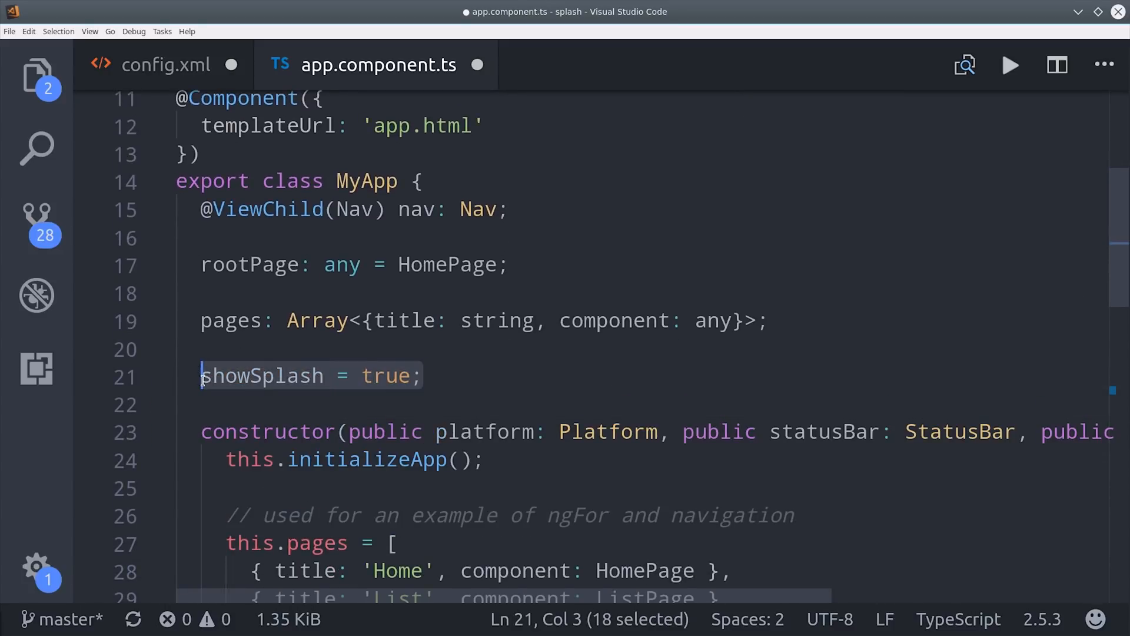
pyautogui.click(422, 376)
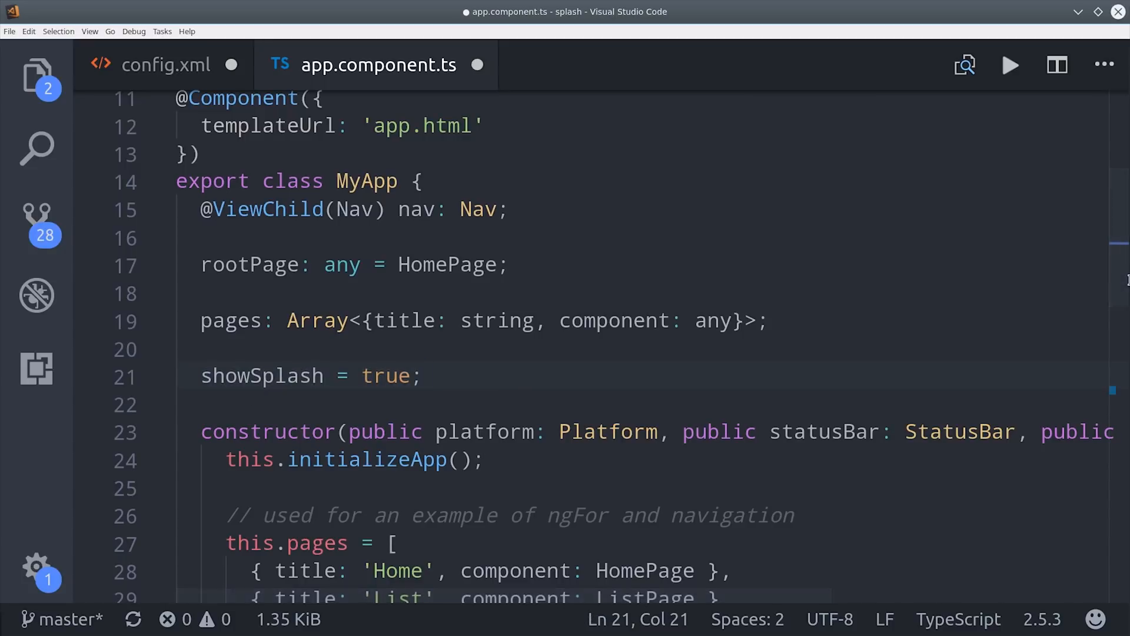
# Step: Add timer(3000).subscribe in initializeApp that sets this.showSplash to false
pyautogui.scroll(-3)
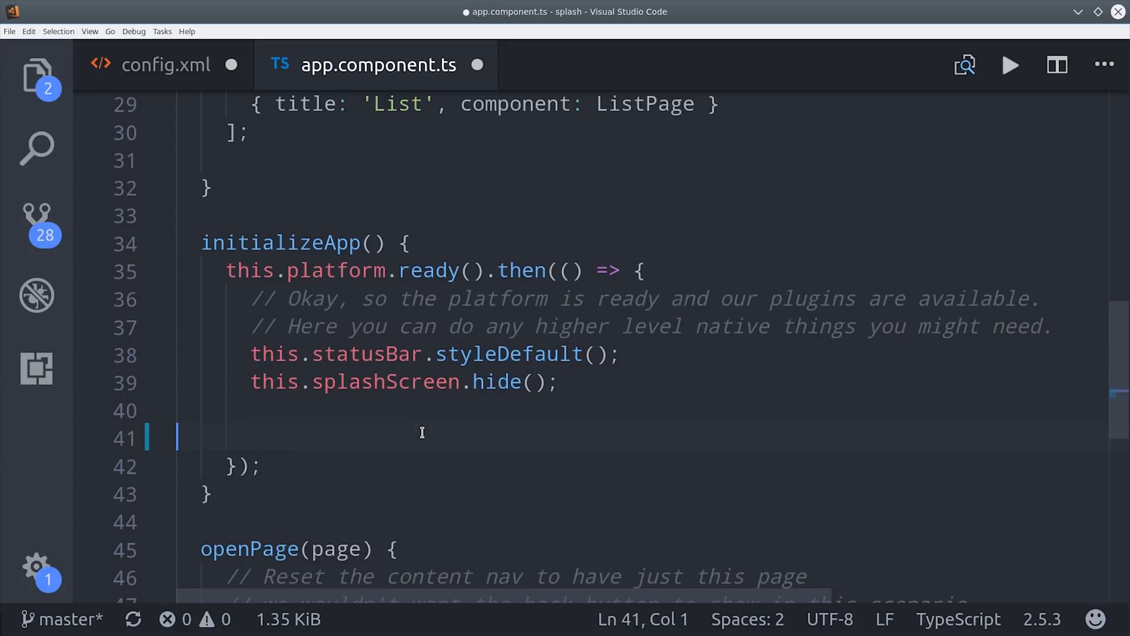
pyautogui.write('timer(3000).subscribe()')
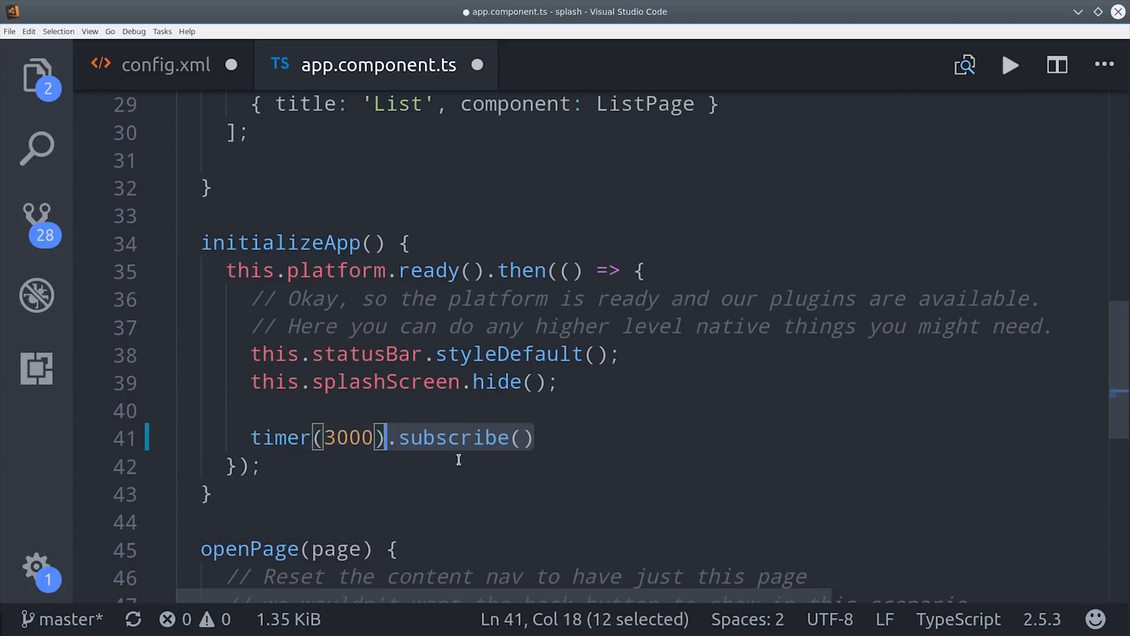
pyautogui.write('() => {')
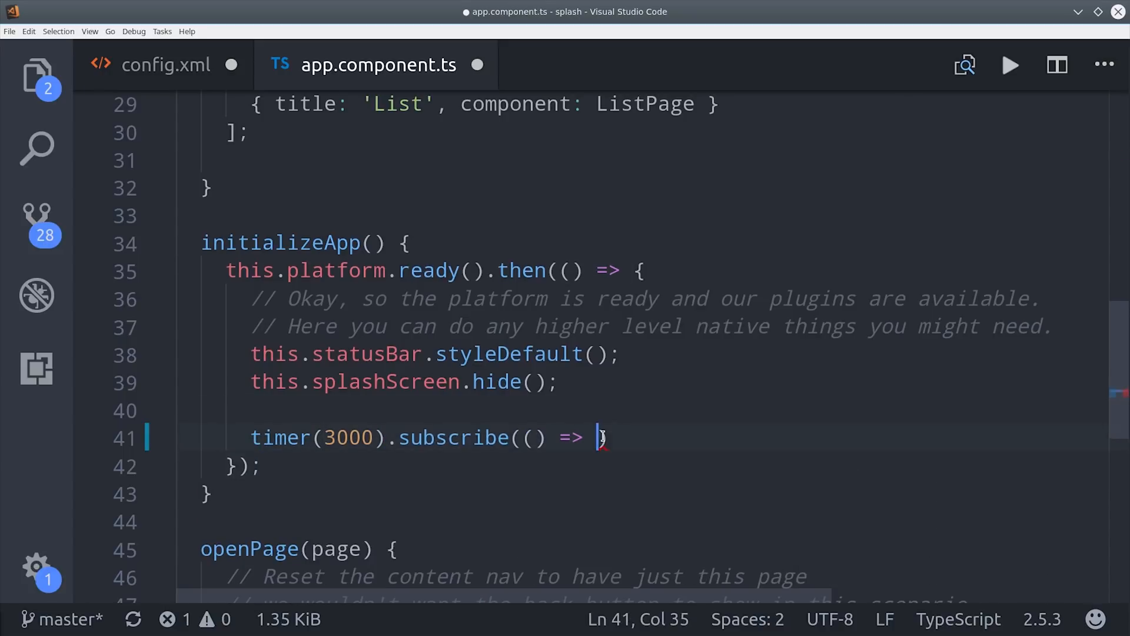
pyautogui.write('this.showSplash = false')
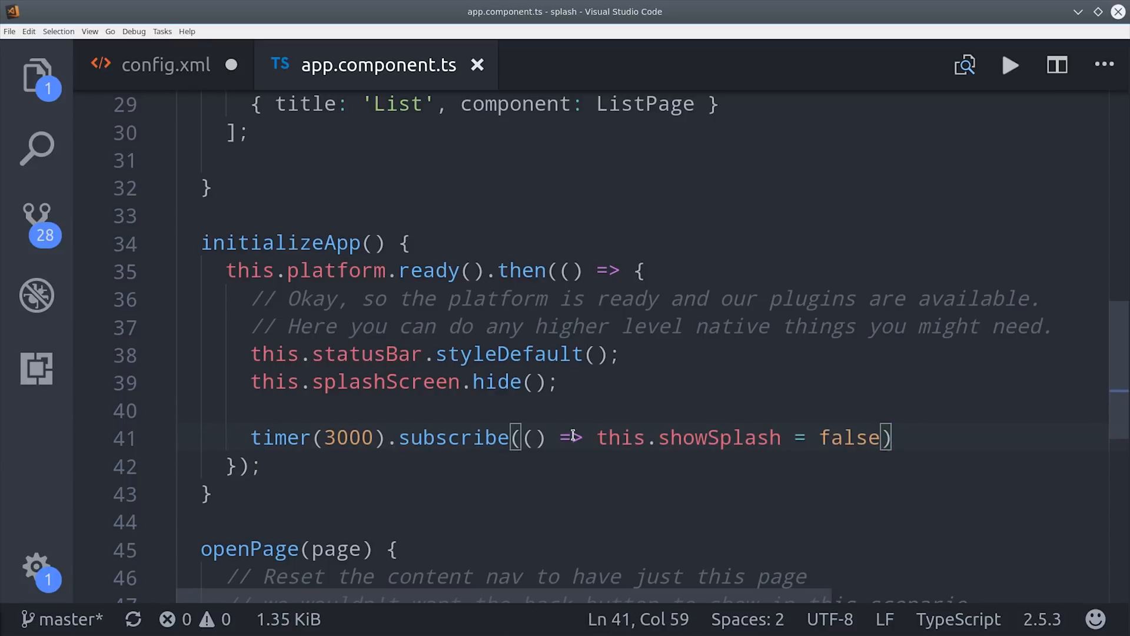
pyautogui.doubleClick(348, 438)
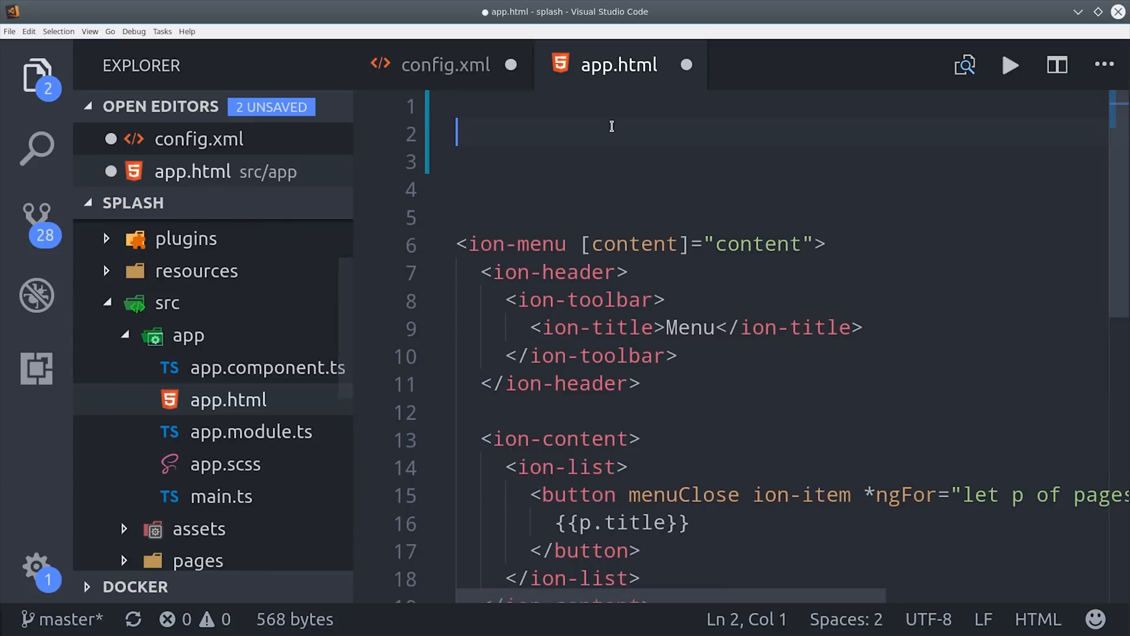
# Step: Insert a showSplash-conditioned splash div containing a spinner div at the top of app.html
pyautogui.write('<div >')
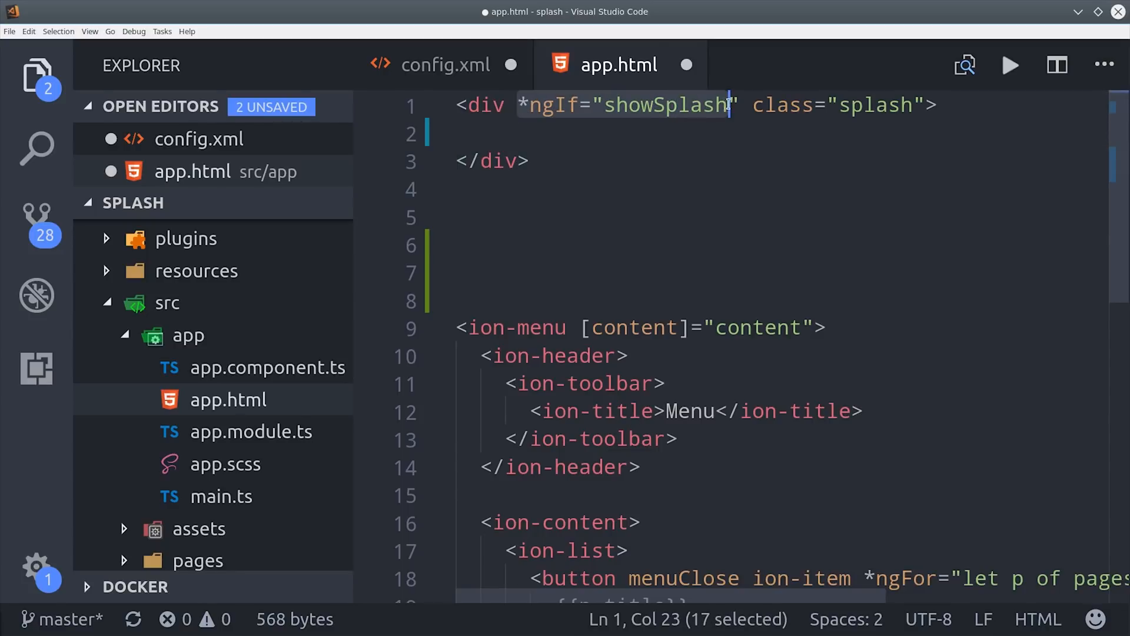
pyautogui.write('<div class="spinner"></div>')
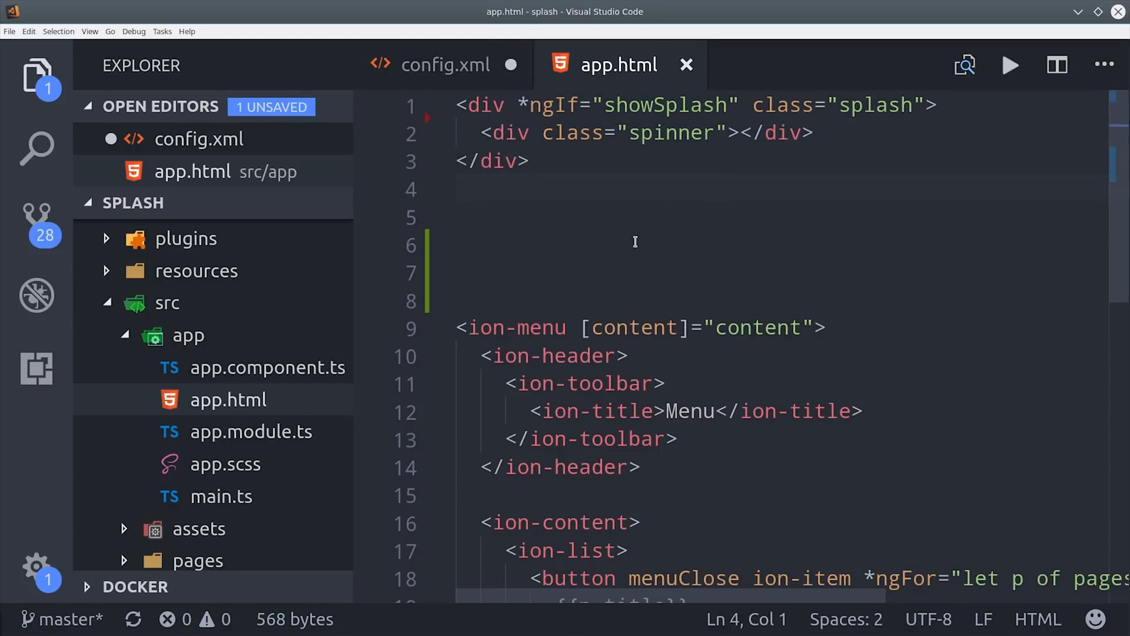
pyautogui.click(457, 218)
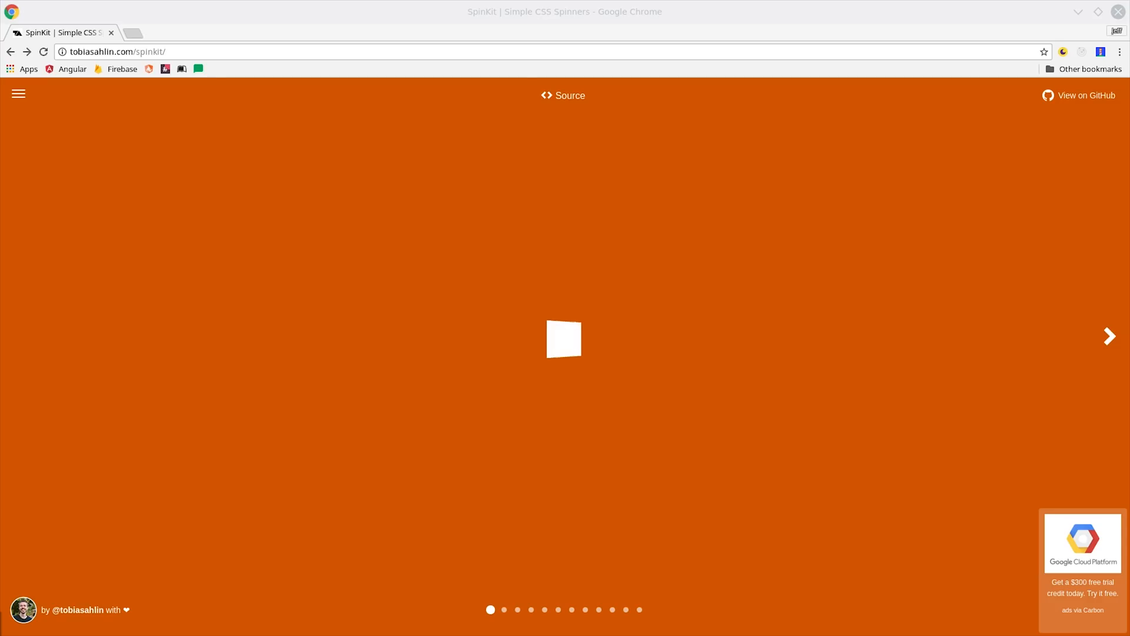
# Step: Show the HTML and CSS source for SpinKit's rotating-plane spinner
pyautogui.click(563, 95)
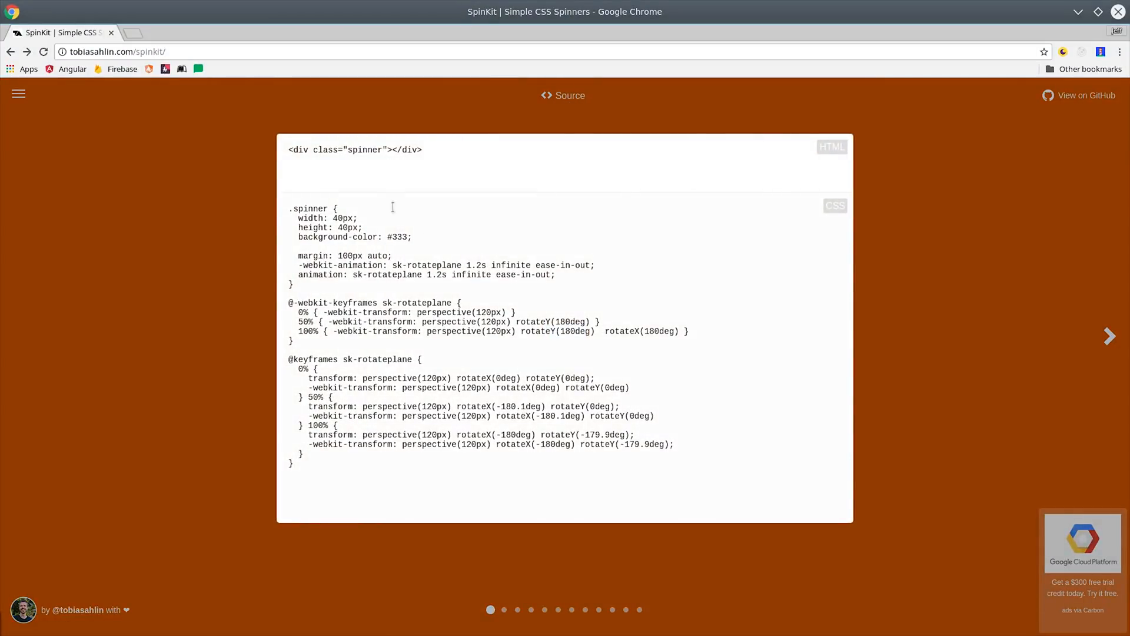
pyautogui.moveTo(472, 288)
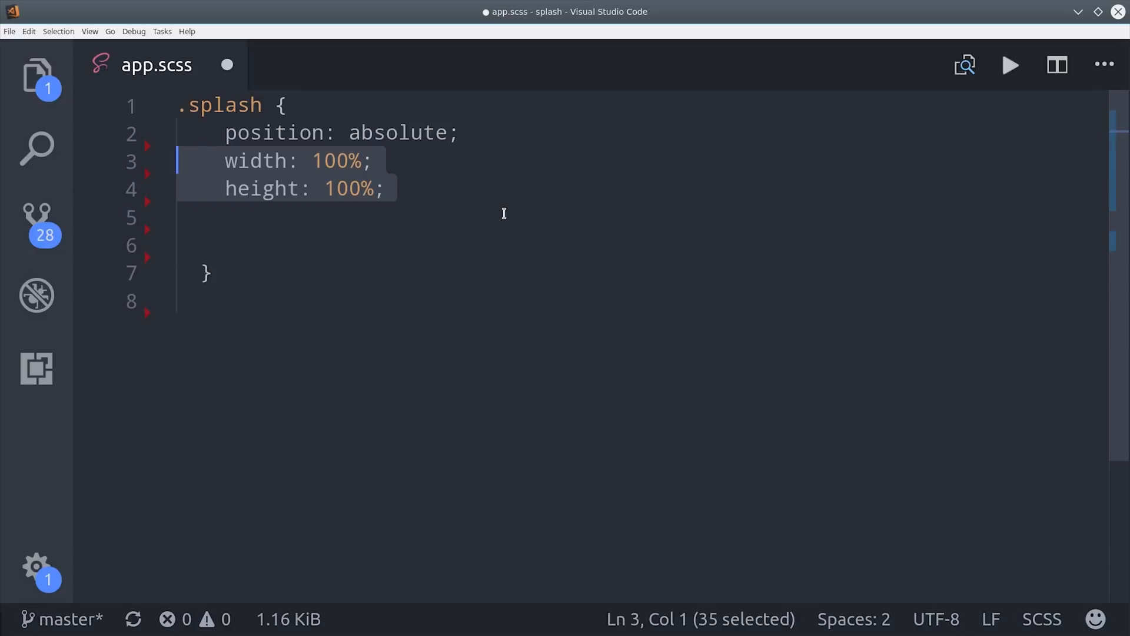
# Step: Give .splash z-index 999, flex centring and #ff7400 background, then save app.scss
pyautogui.click(375, 219)
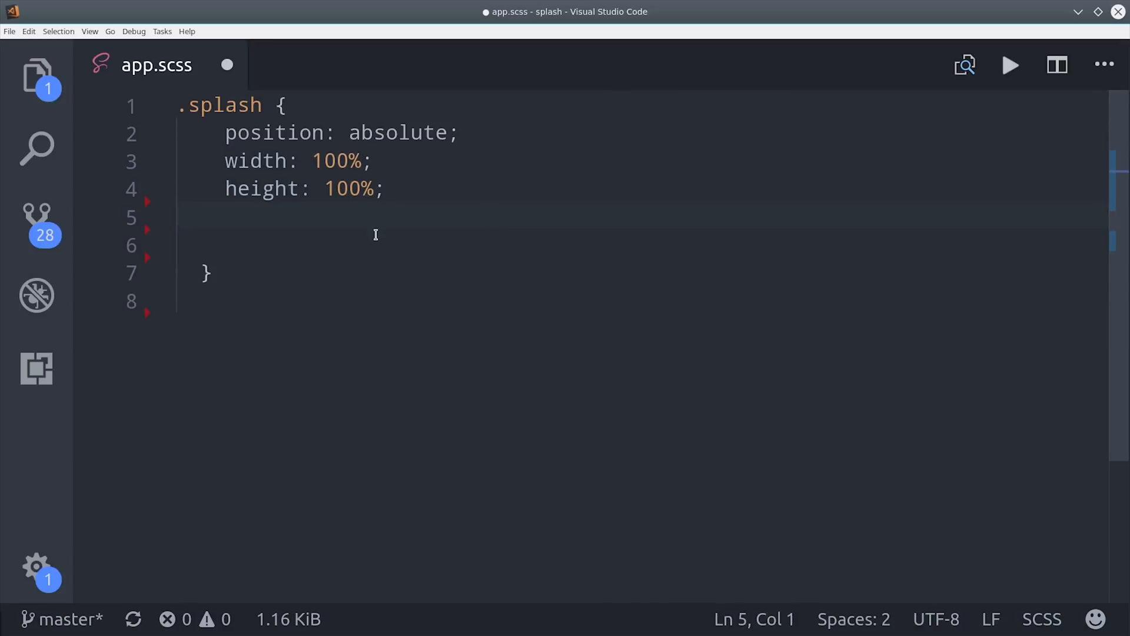
pyautogui.write('z-index: 999;')
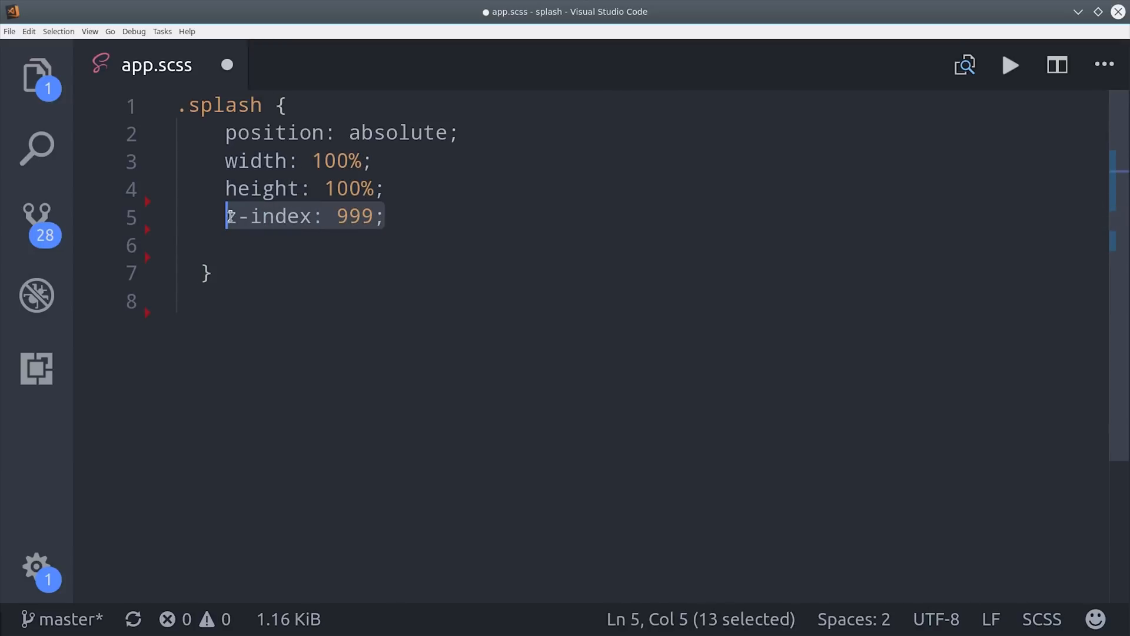
pyautogui.write('display: flex;')
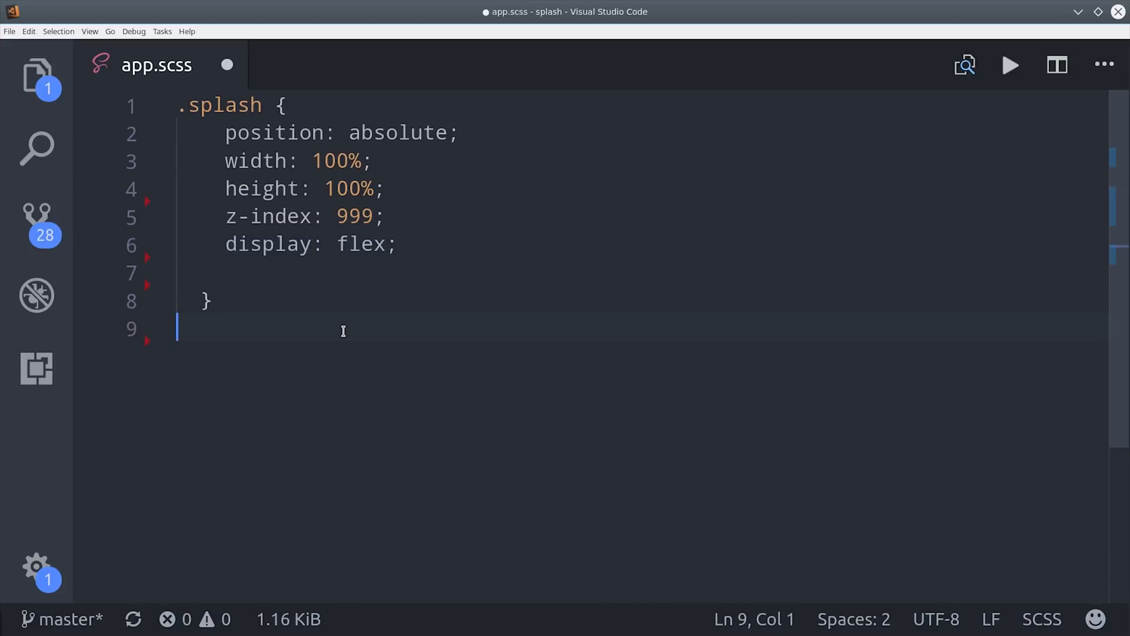
pyautogui.moveTo(308, 302)
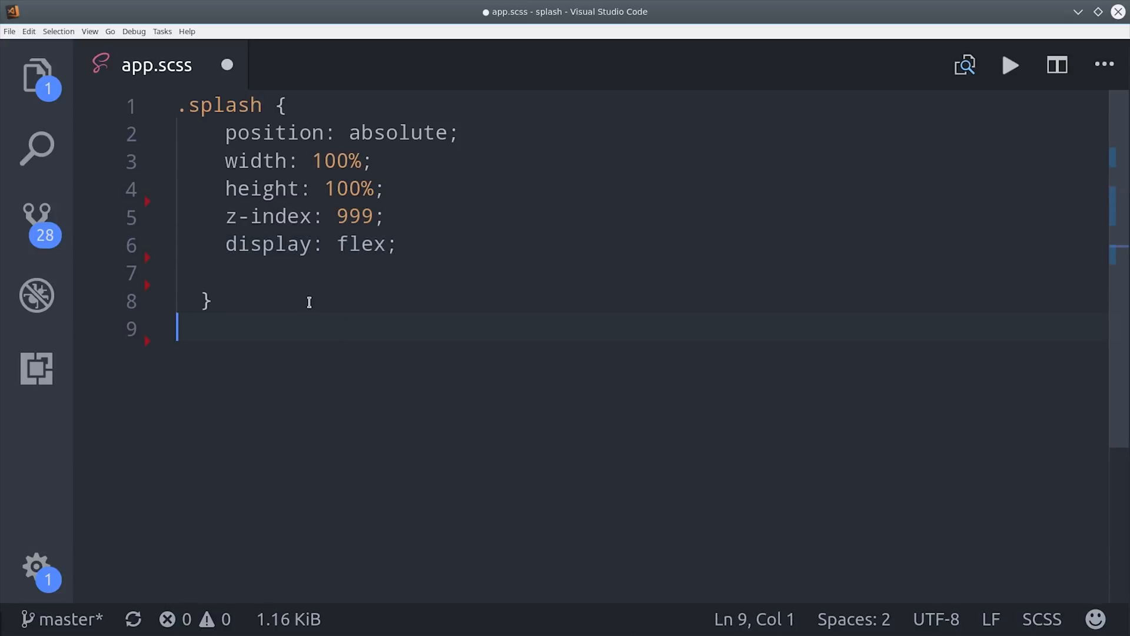
pyautogui.write('align-items: center;')
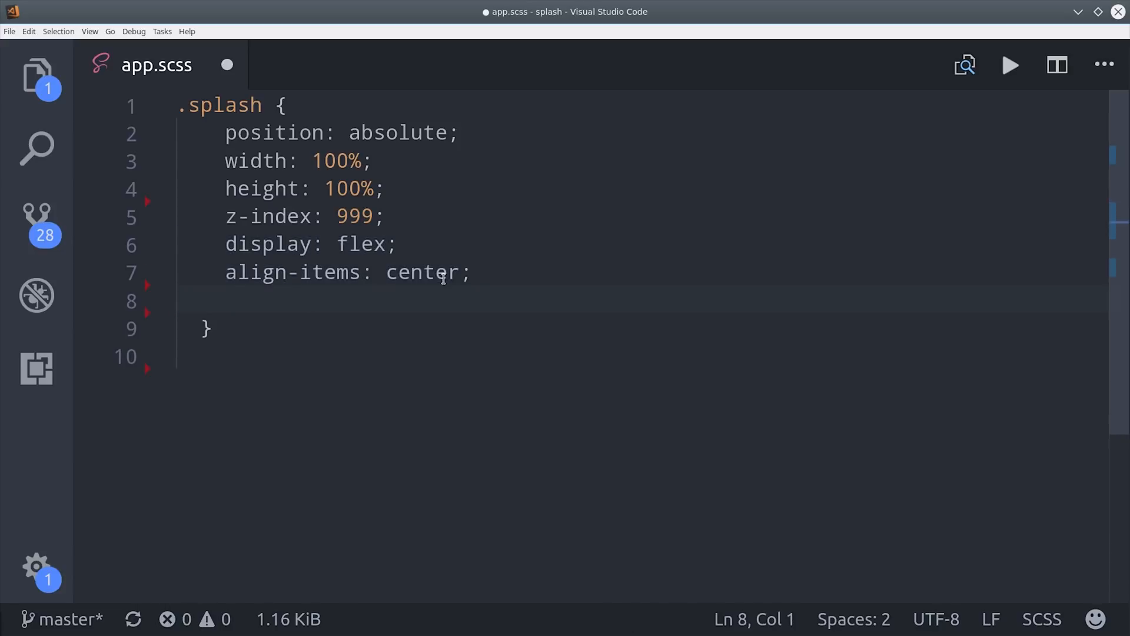
pyautogui.write('justify-content: center;')
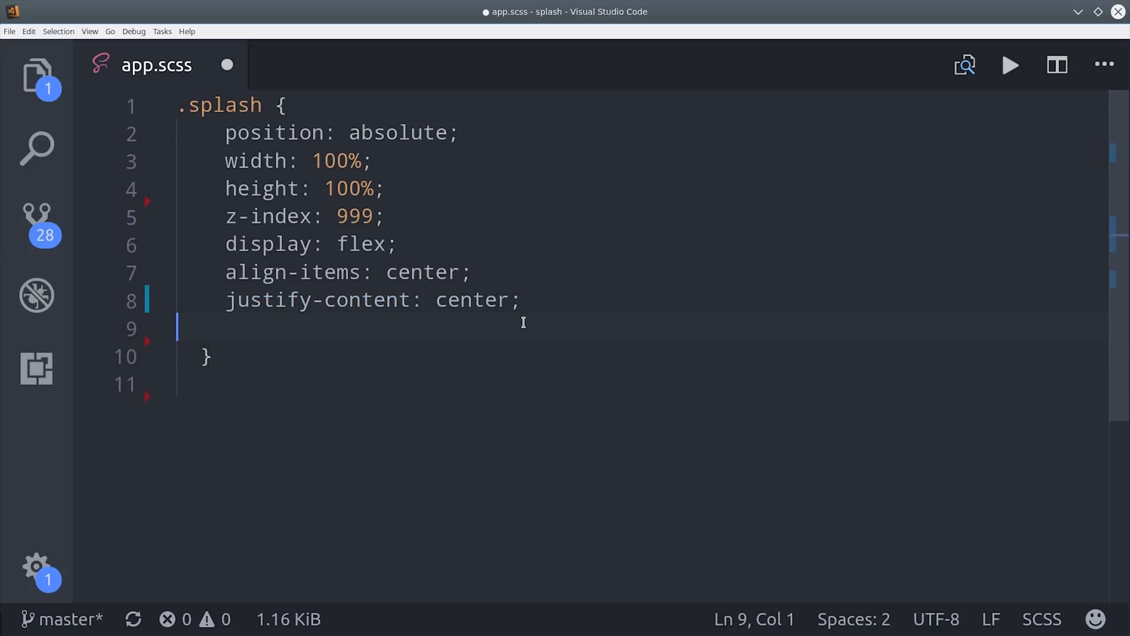
pyautogui.write('background: #ff7400;')
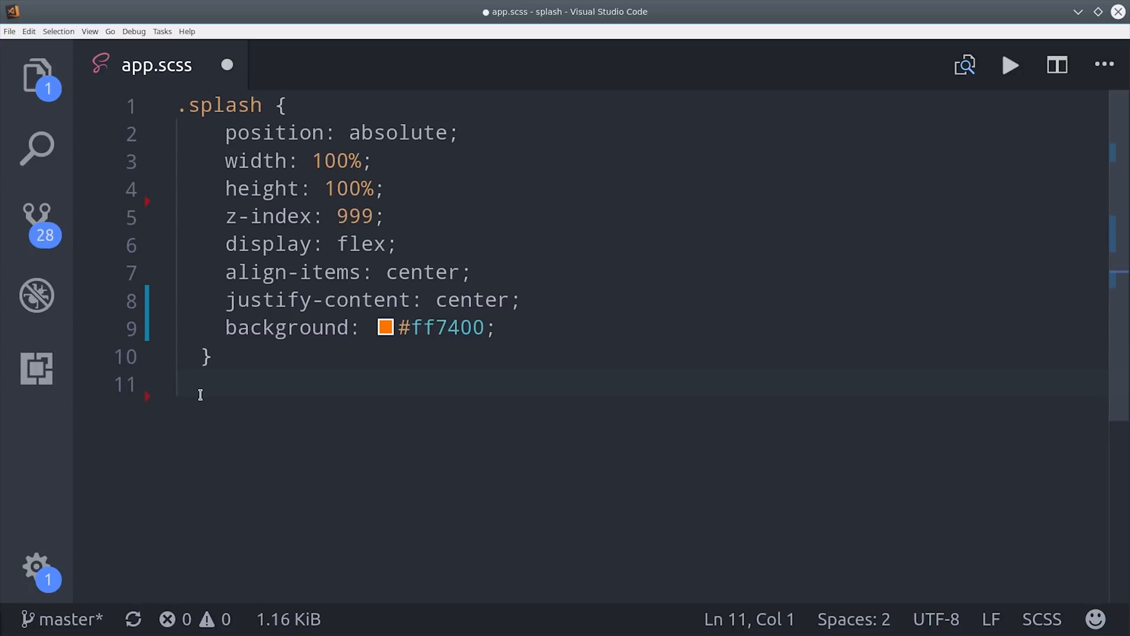
pyautogui.press('ctrl+s')
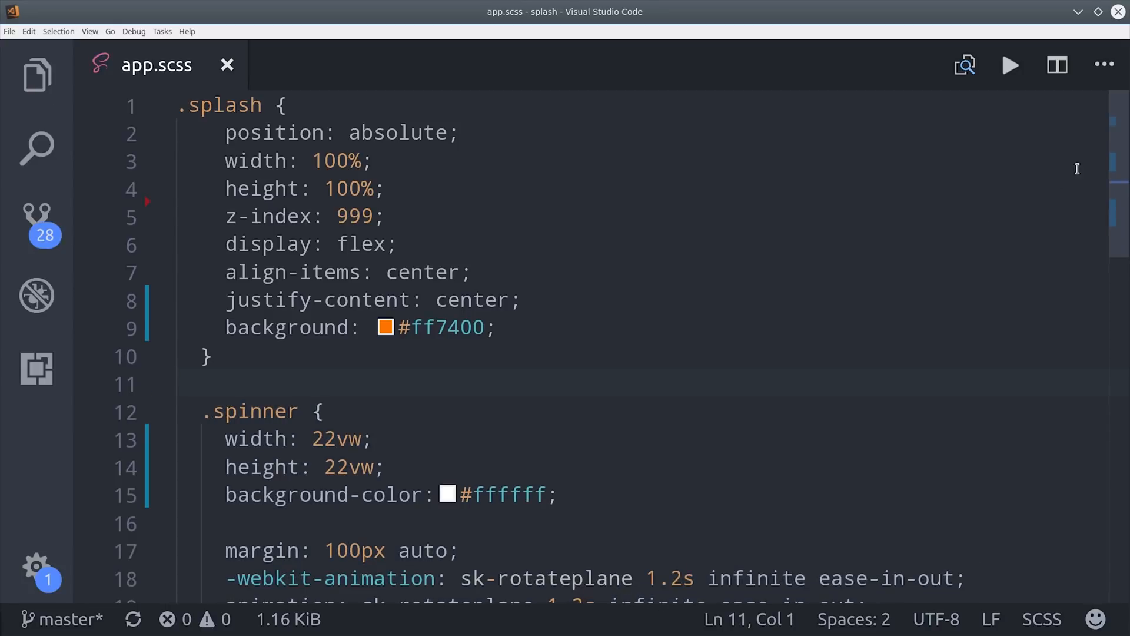
pyautogui.scroll(-3)
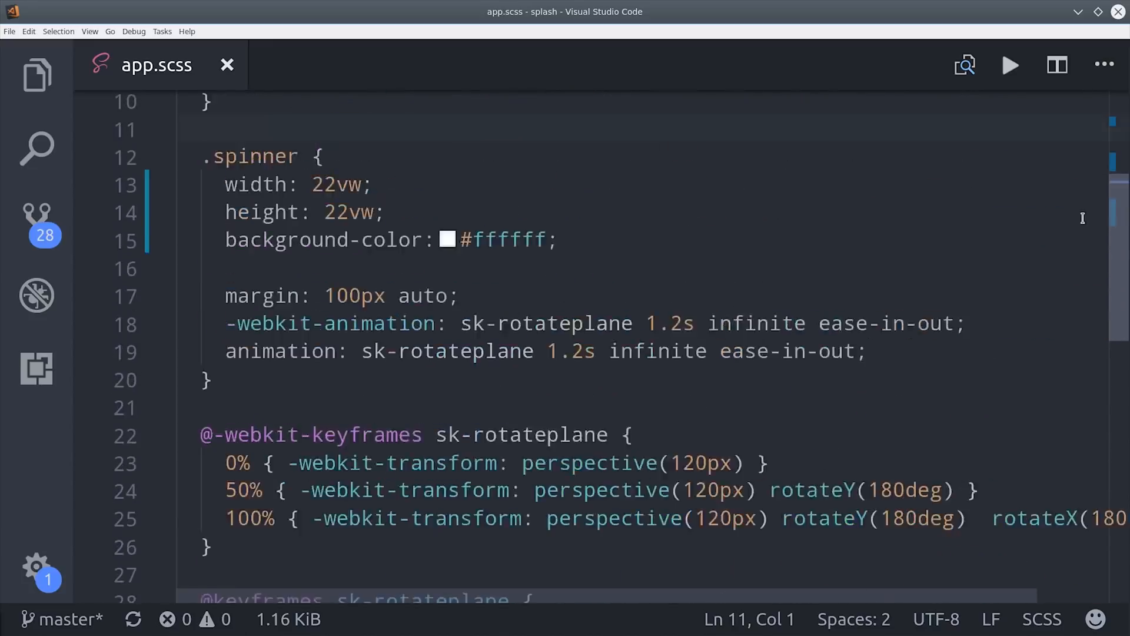
pyautogui.scroll(3)
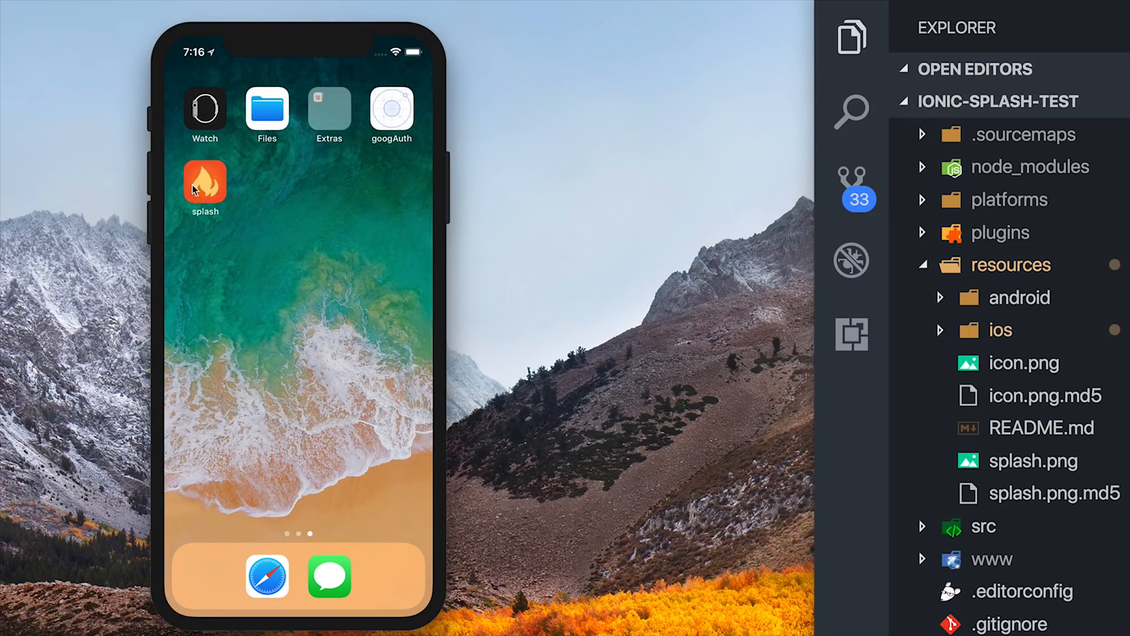
# Step: Relaunch the splash app to see the orange screen with the white spinner
pyautogui.click(205, 180)
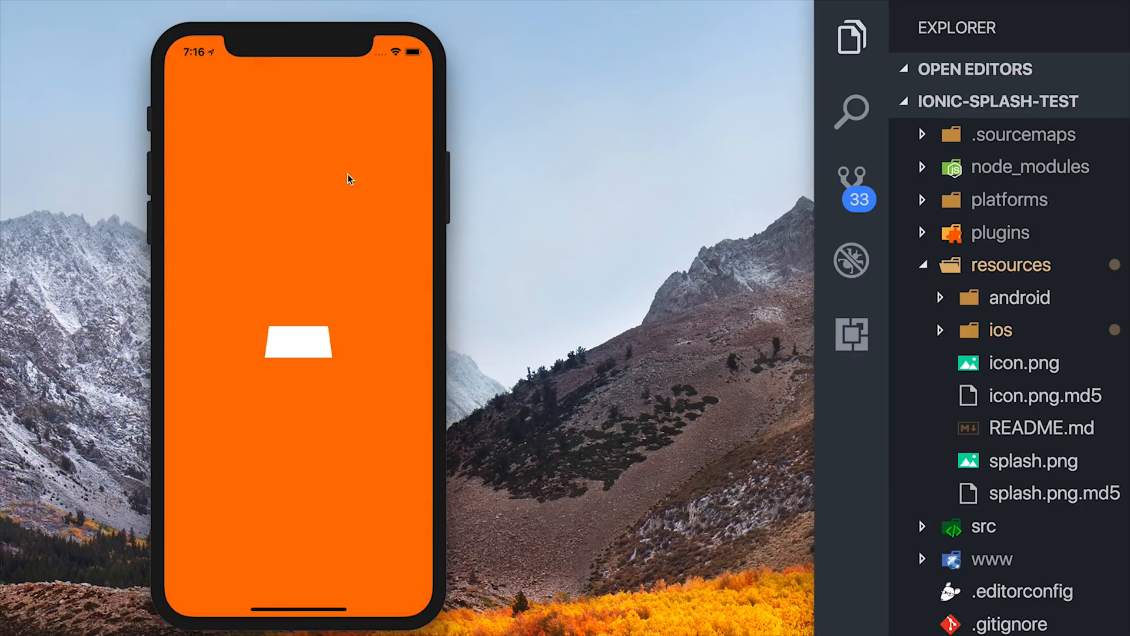